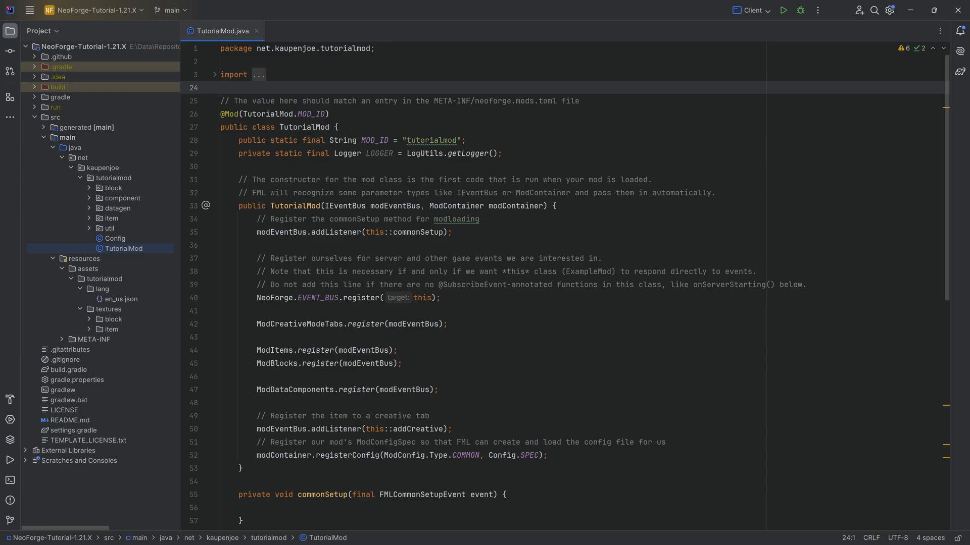
Step: Review the ModItems class, then bring up ModTags from the util package
{"action": "left_click", "coordinate": [111, 210]}
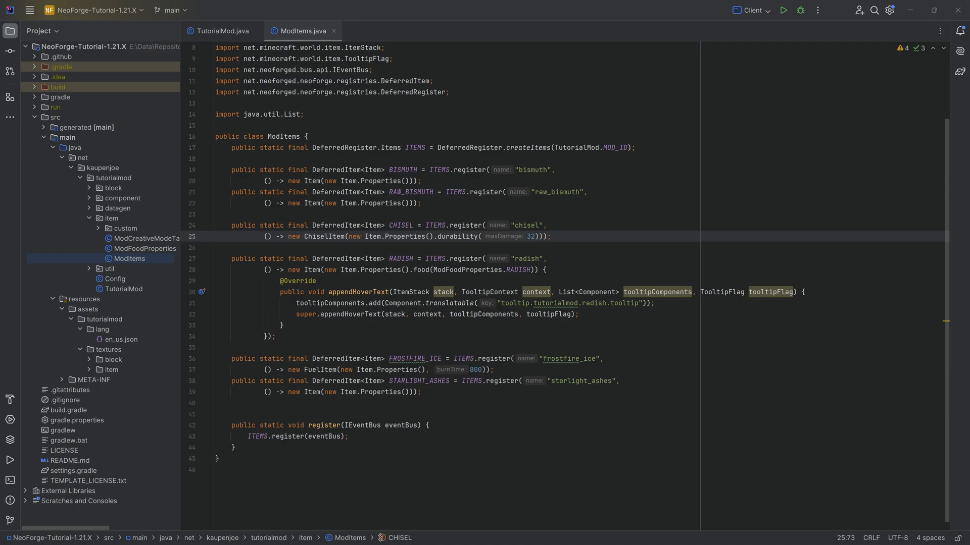
{"action": "left_click", "coordinate": [216, 114]}
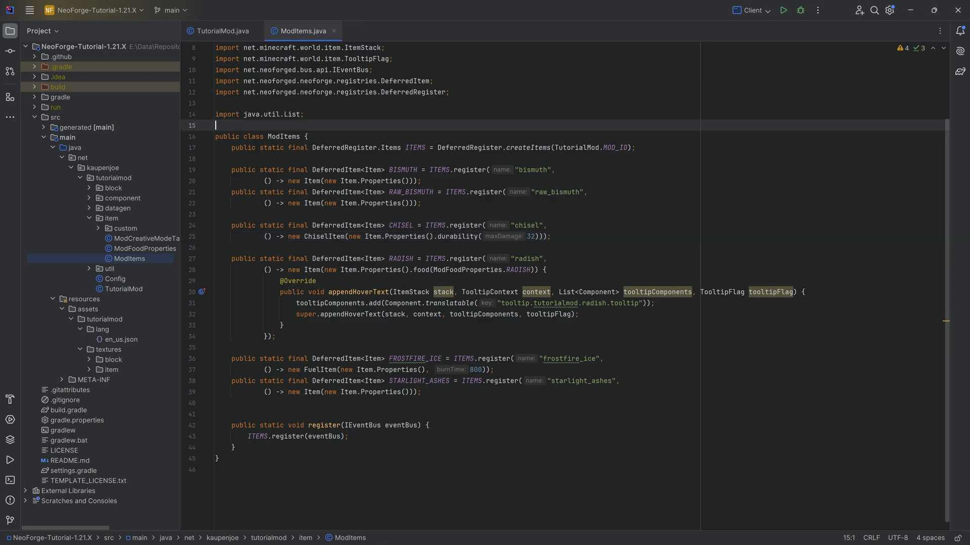
{"action": "left_click", "coordinate": [109, 269]}
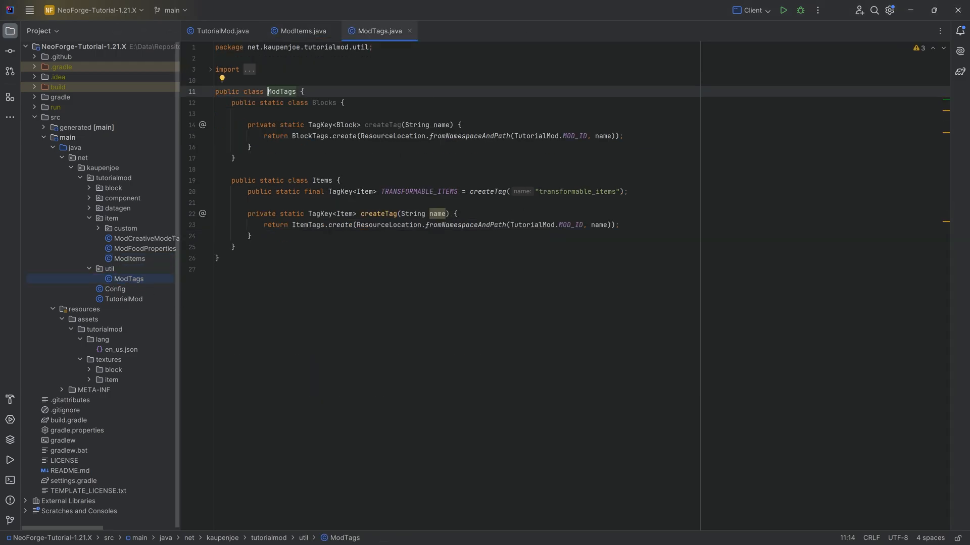
Step: Add a NEEDS_BISMUTH_TOOL TagKey<Block> field created with createTag("needs_bismuth_tool")
{"action": "key", "text": "Enter"}
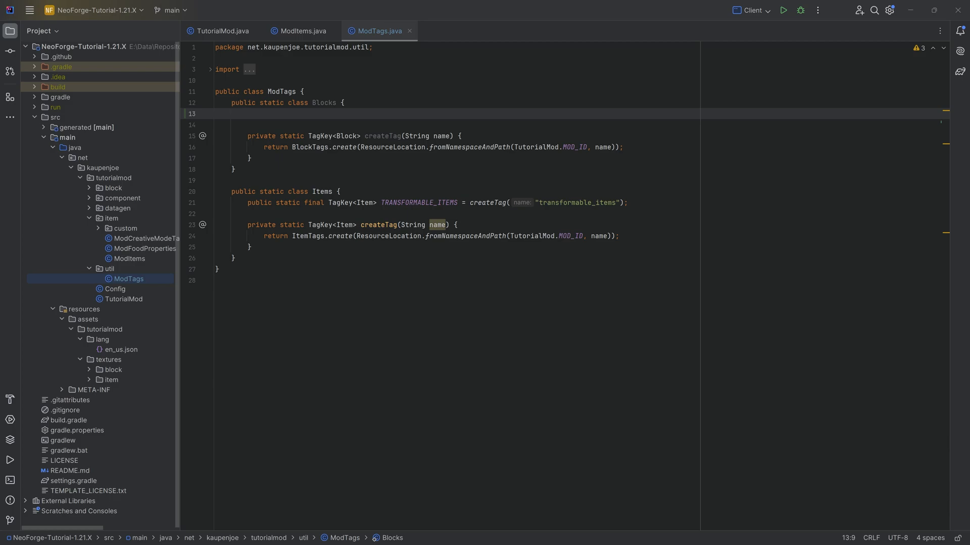
{"action": "left_click", "coordinate": [247, 114]}
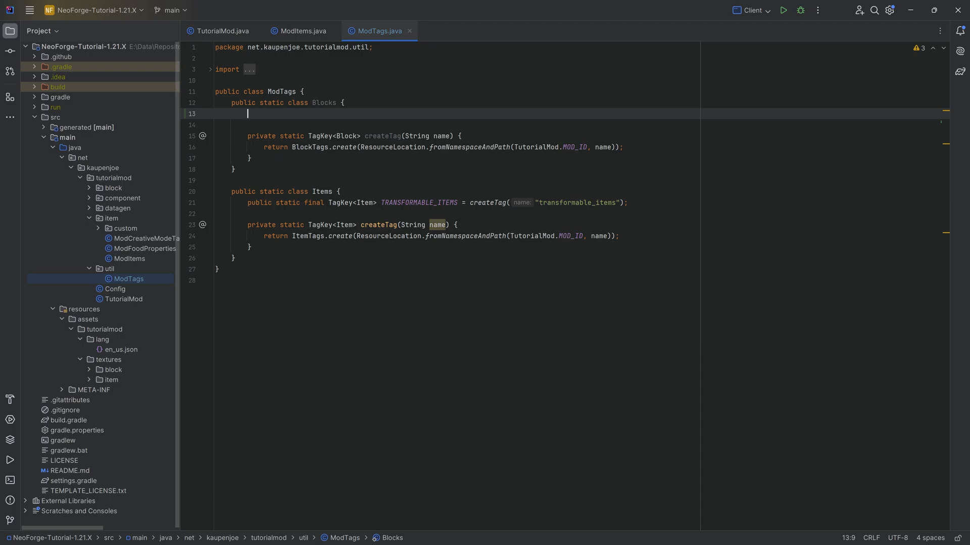
{"action": "type", "text": "public static"}
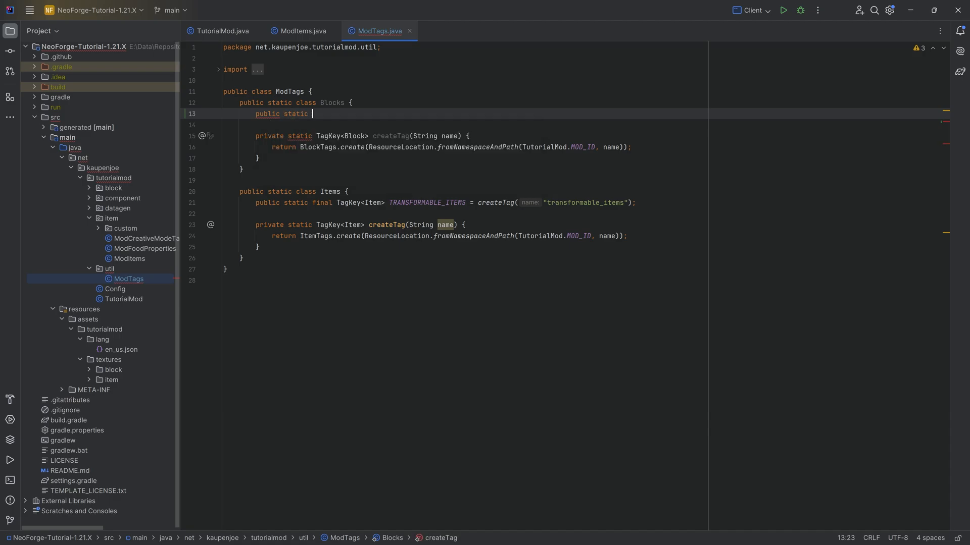
{"action": "type", "text": "final Tag"}
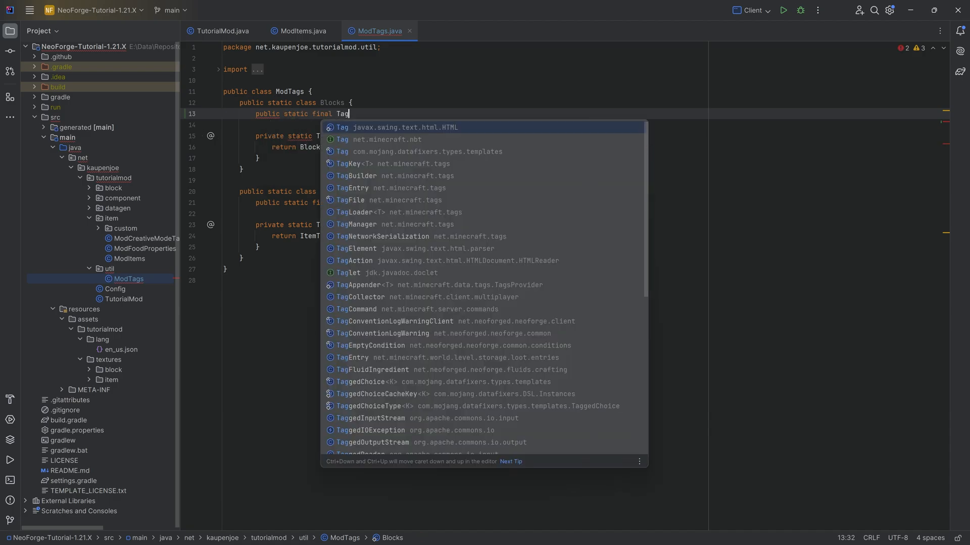
{"action": "type", "text": "Key<Block> N"}
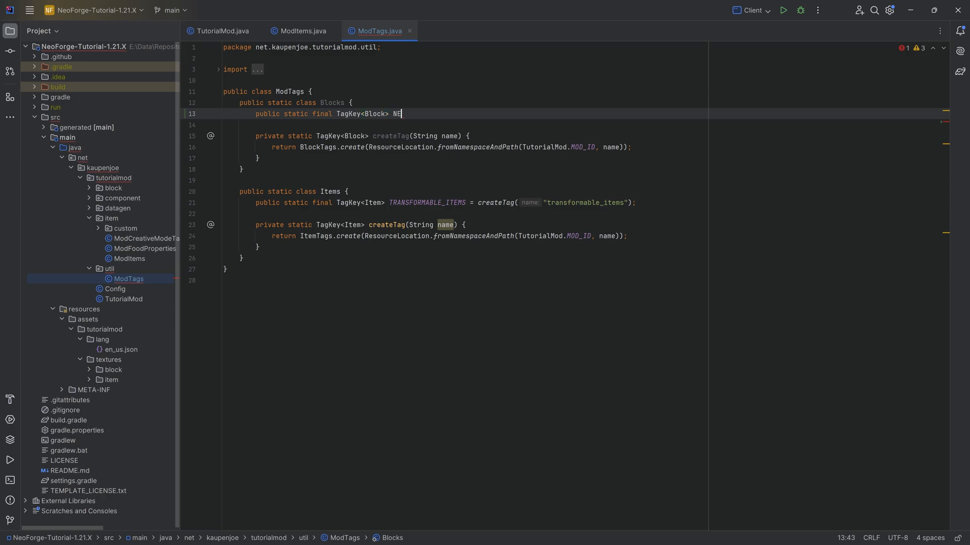
{"action": "type", "text": "EDS_BISMUTH_"}
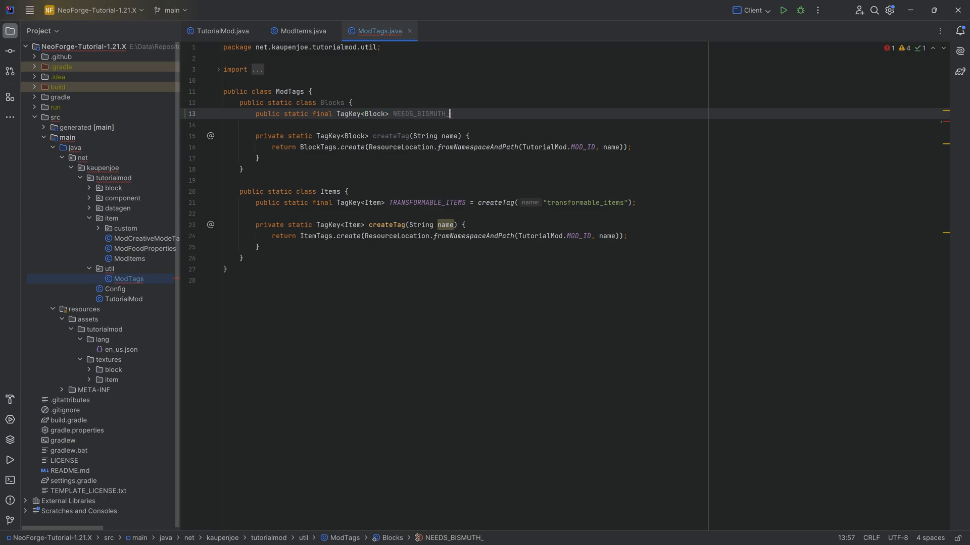
{"action": "type", "text": "TOOL = createTag()"}
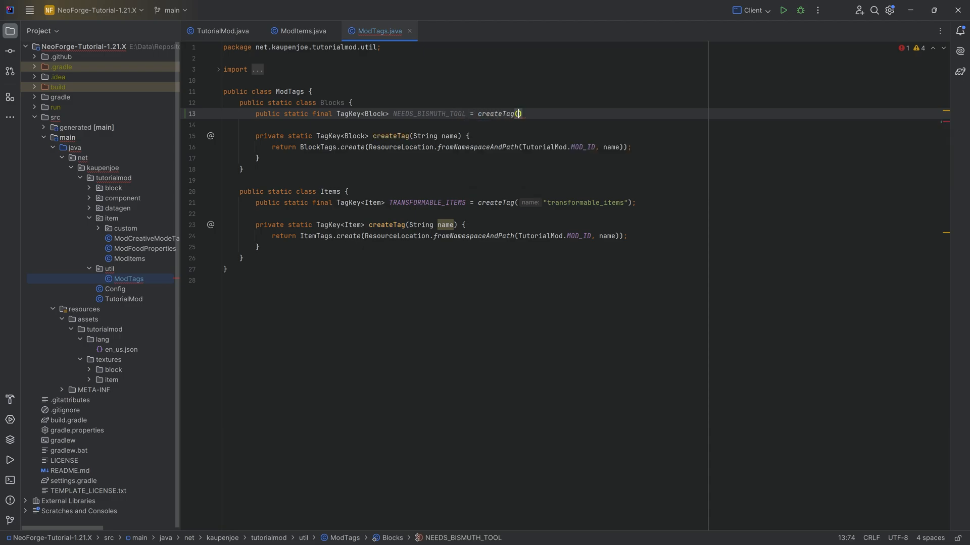
{"action": "type", "text": "\"needs_bismuth_tool"}
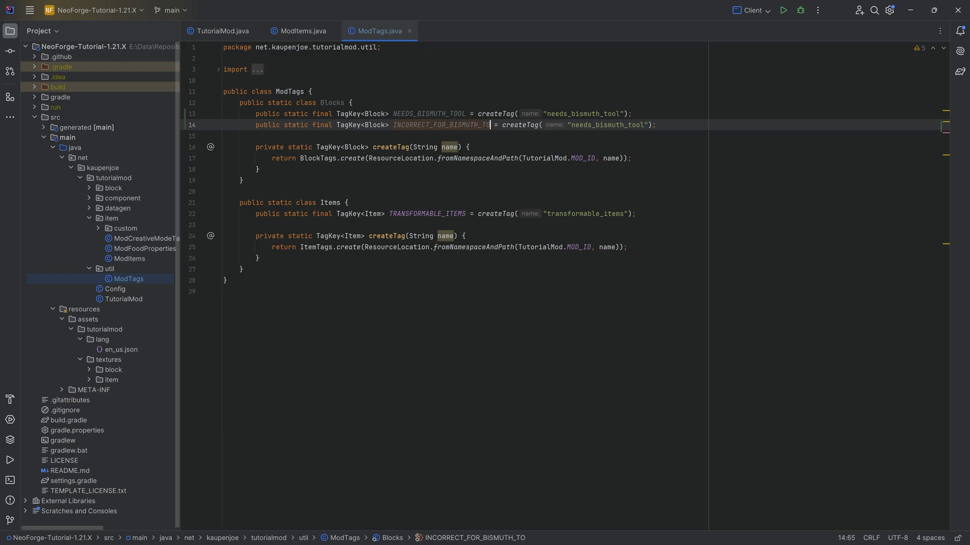
Step: Add the matching INCORRECT_FOR_BISMUTH_TOOL block tag field with createTag("incorrect_for_bismuth_tool")
{"action": "type", "text": "OL"}
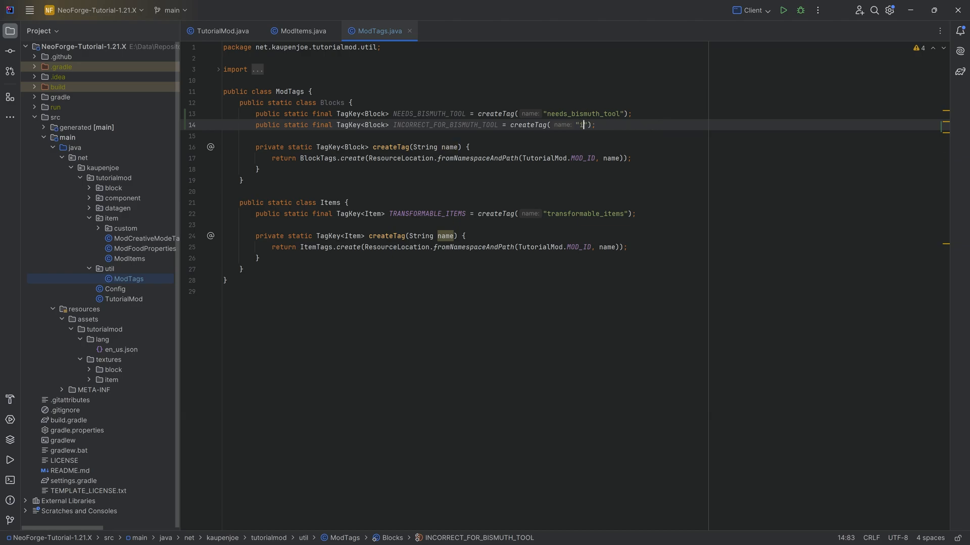
{"action": "type", "text": "incorrect_for_bismuth_tool"}
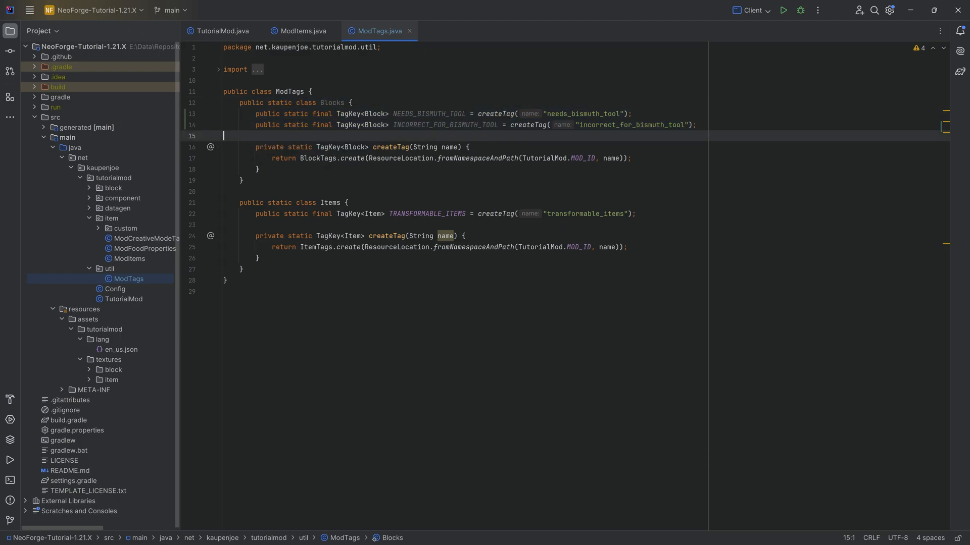
Step: Check the NEEDS_BISMUTH_TOOL tag name, then pick the item package for a new Java class
{"action": "left_click", "coordinate": [430, 114]}
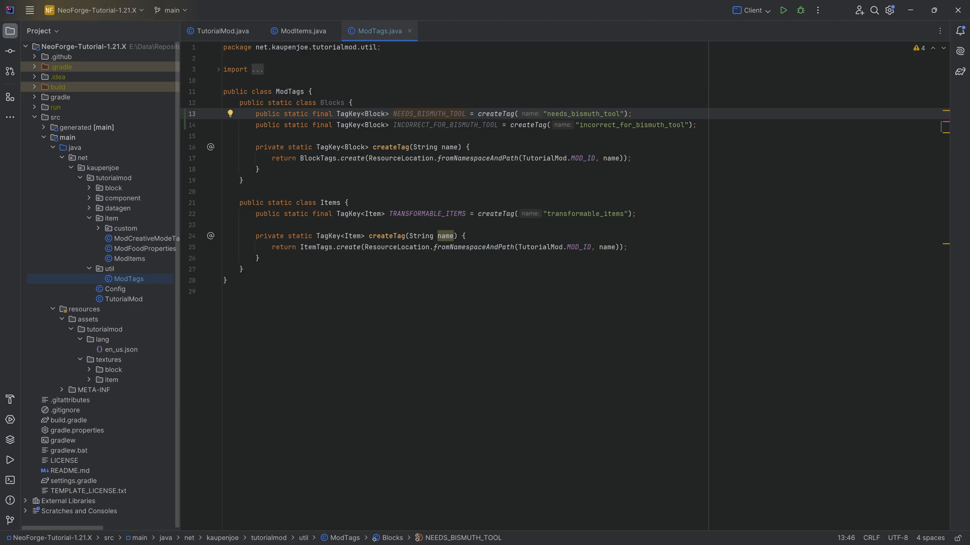
{"action": "double_click", "coordinate": [443, 124]}
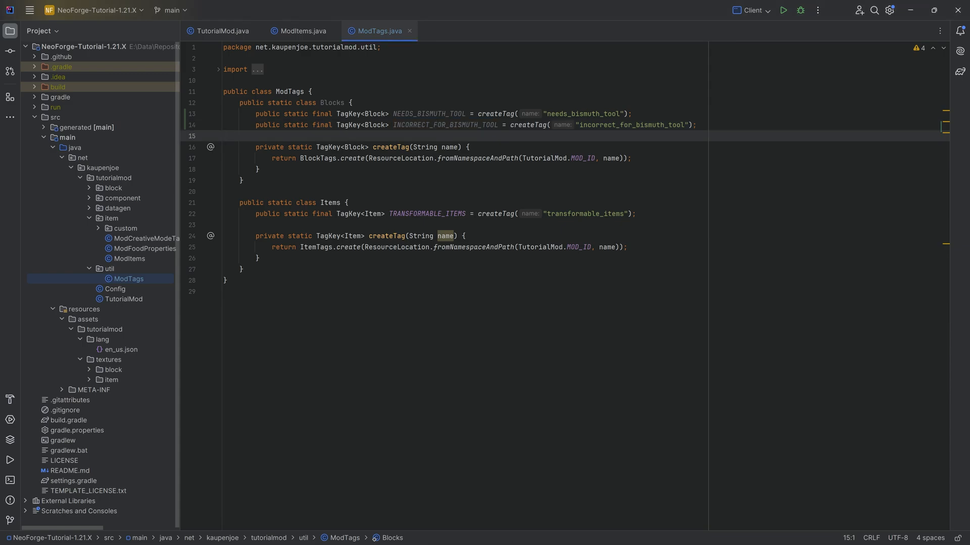
{"action": "left_click", "coordinate": [224, 136]}
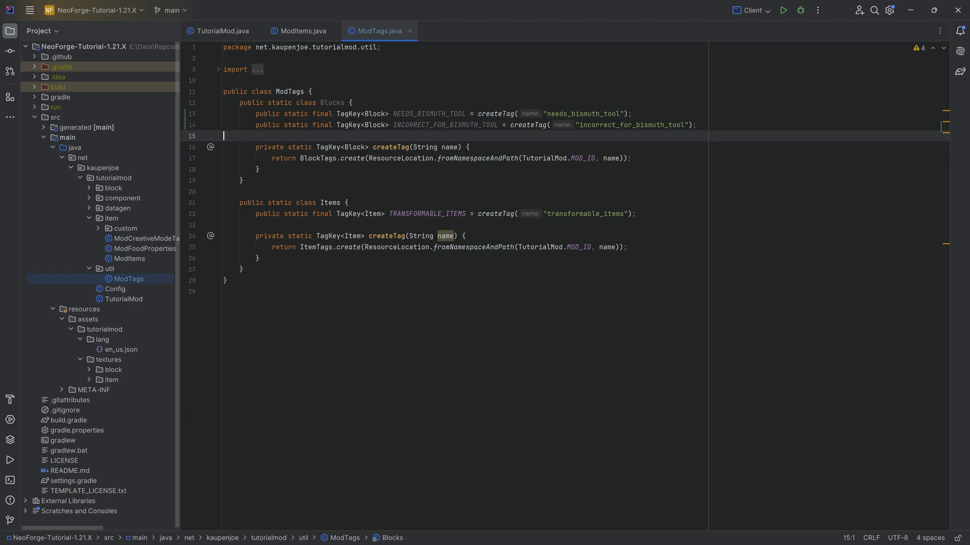
{"action": "left_click", "coordinate": [111, 219]}
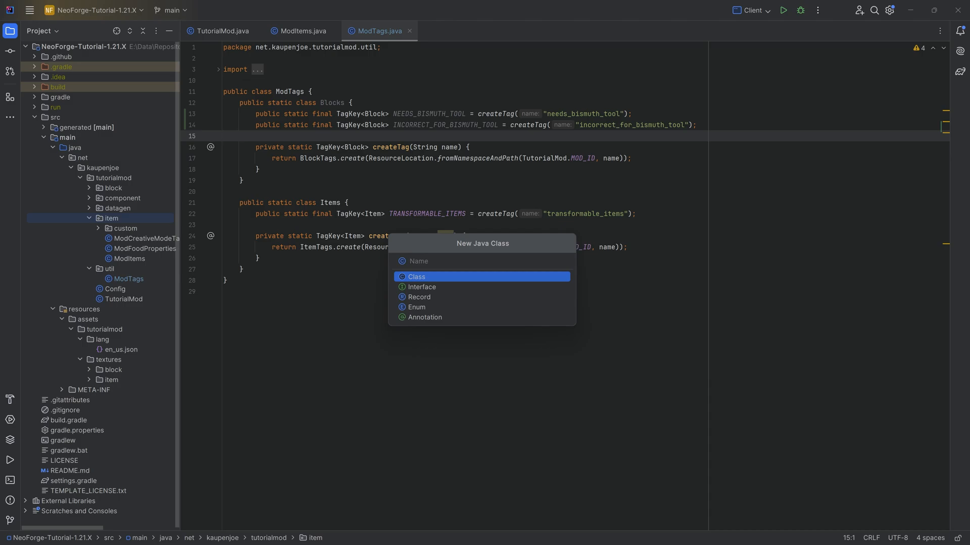
Step: Create ModToolTiers with a BISMUTH SimpleTier keyed on ModTags.Blocks.INCORRECT_FOR_BISMUTH_TOOL
{"action": "type", "text": "ModToolTiers"}
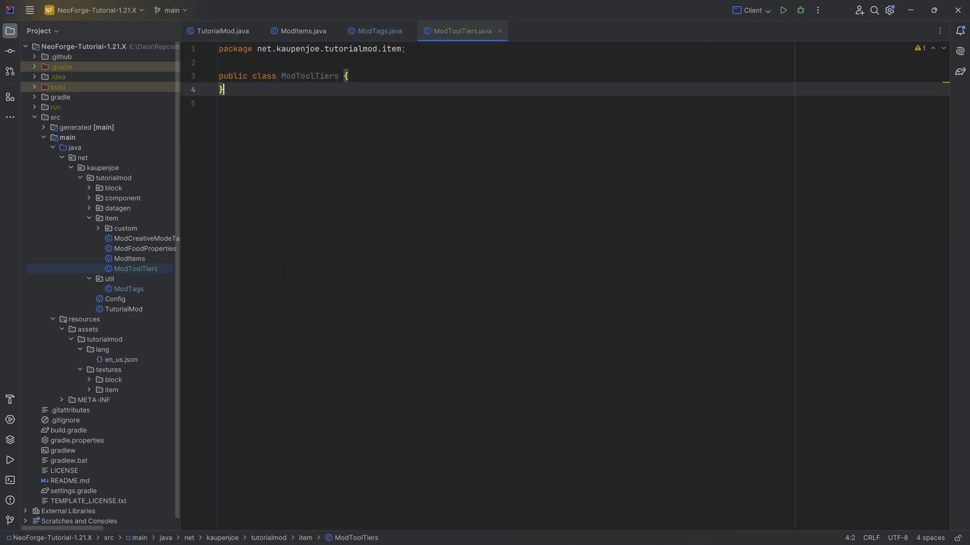
{"action": "type", "text": "pu"}
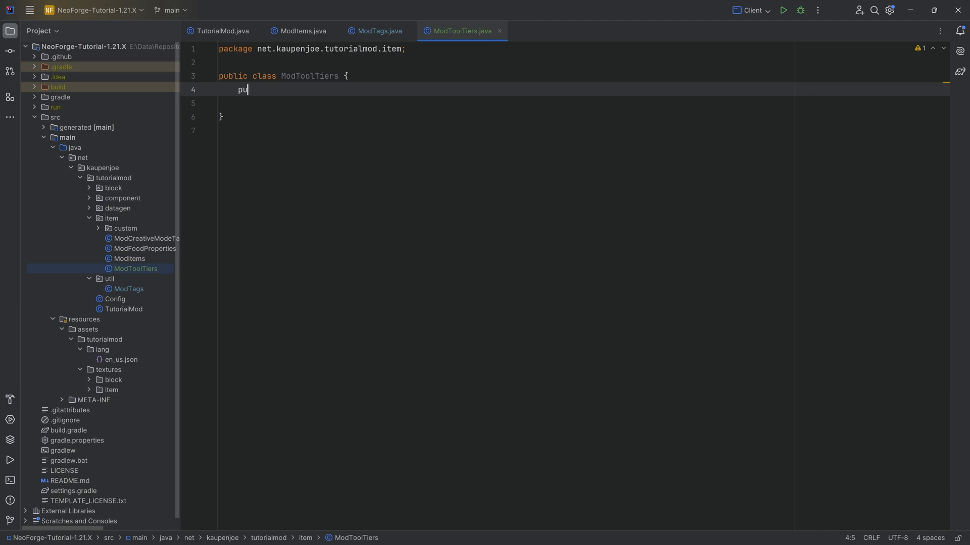
{"action": "type", "text": "blic static final"}
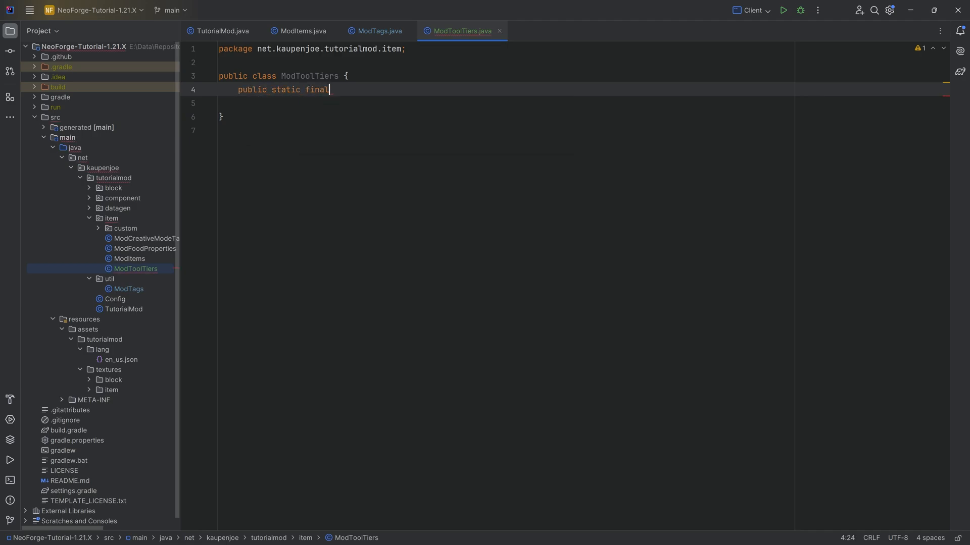
{"action": "type", "text": "Tier BIS"}
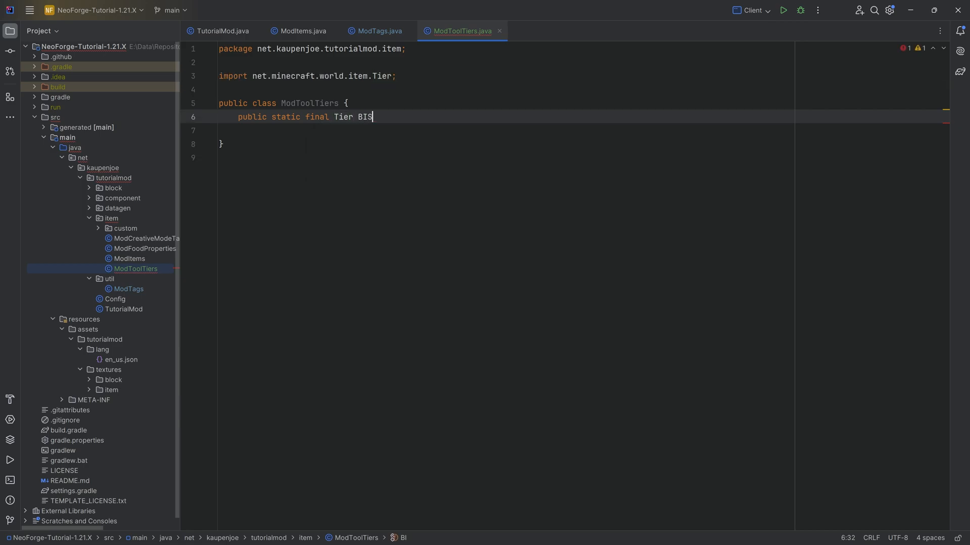
{"action": "type", "text": "MUTH = new"}
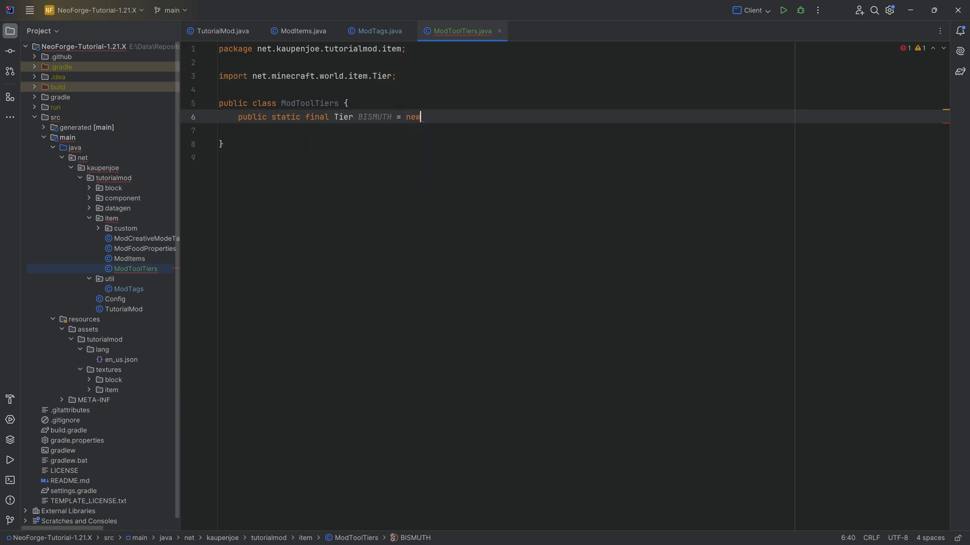
{"action": "type", "text": "SimpleTier()"}
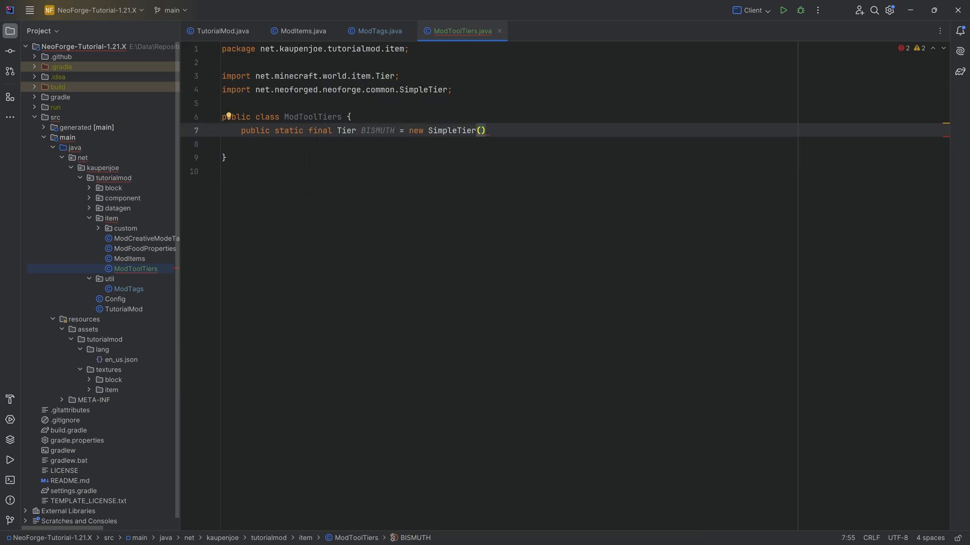
{"action": "type", "text": "ModTags.Blocks"}
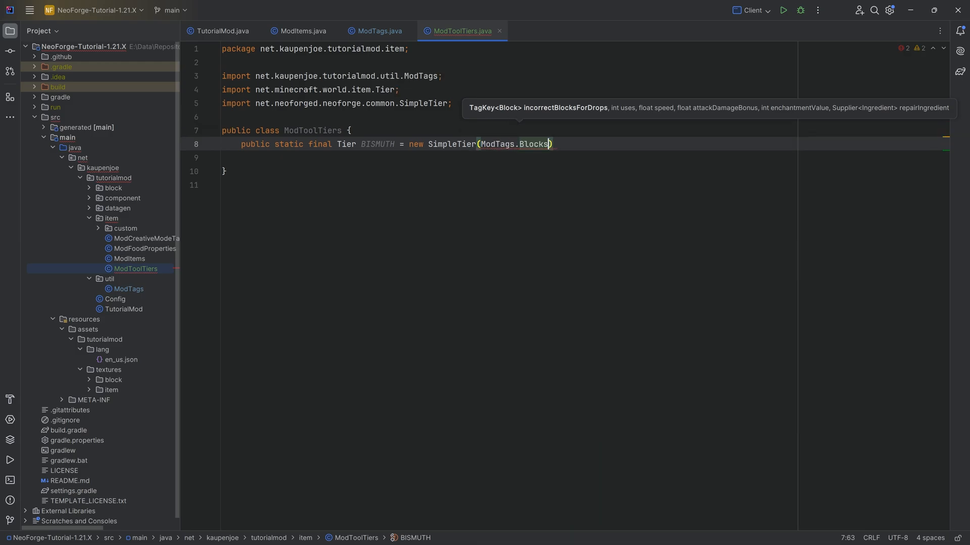
{"action": "type", "text": ".INCORRECT_FOR_BISMUTH_TOOL"}
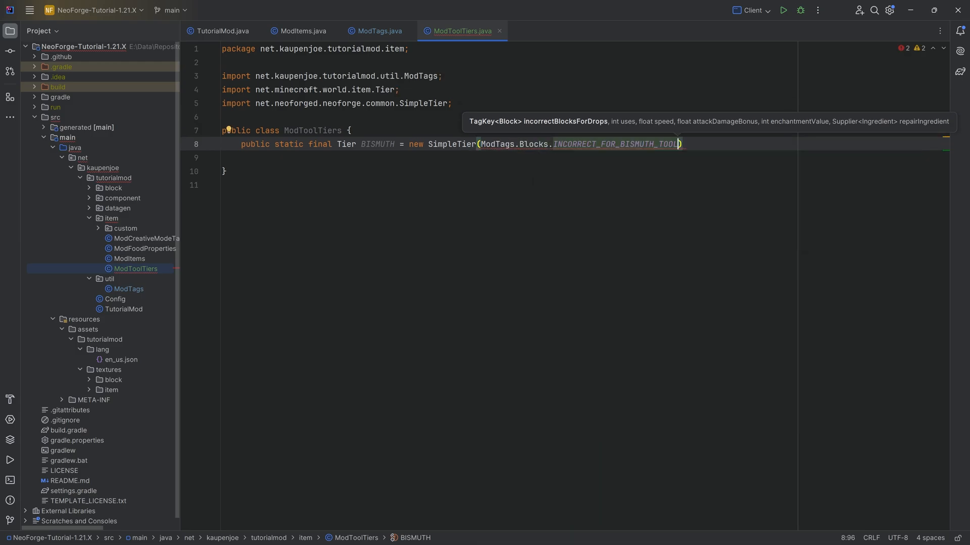
Step: Fill in 1400 uses, speed 4f, damage bonus 3, enchantability 28 and bismuth as repair ingredient
{"action": "type", "text": ","}
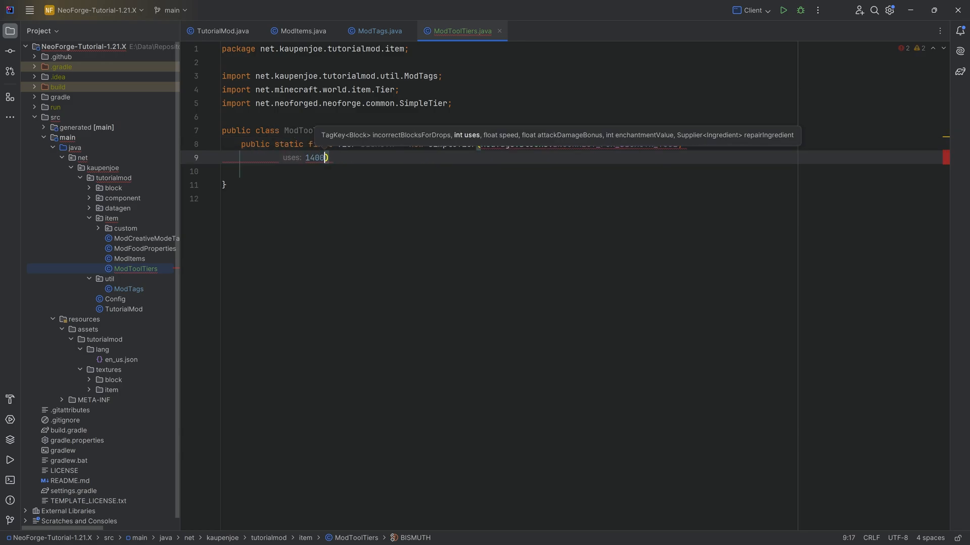
{"action": "type", "text": ","}
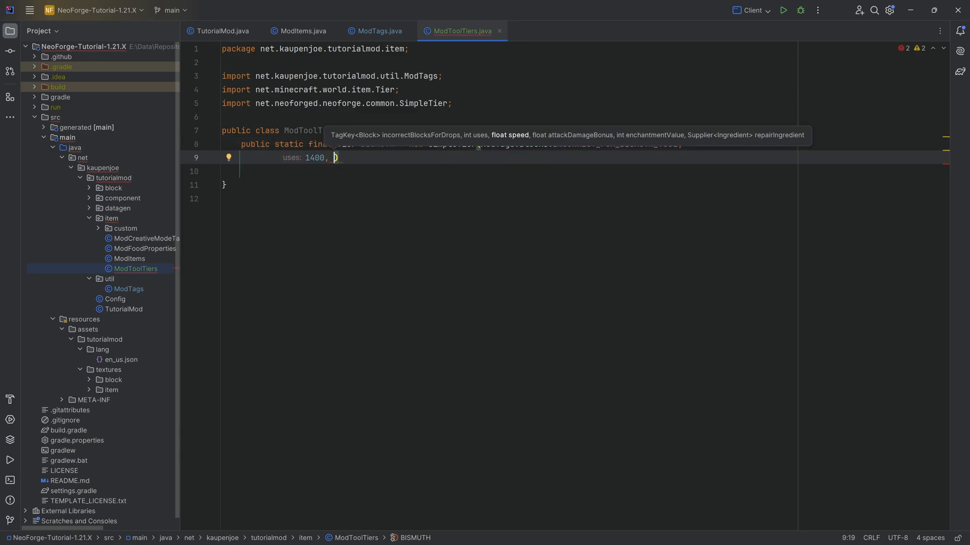
{"action": "type", "text": "speed: 4f, attackDamageBonus: 3f, enchantmentValue: 81"}
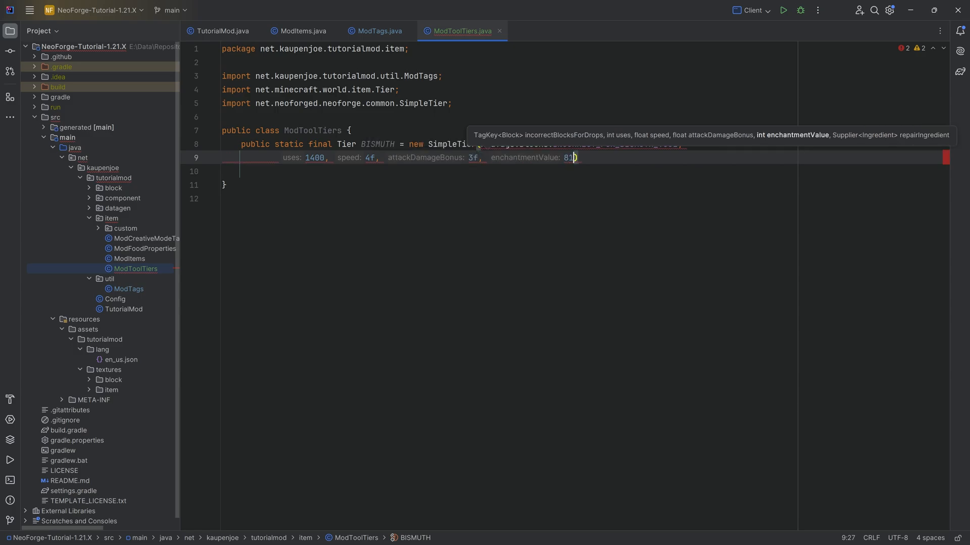
{"action": "type", "text": "28,"}
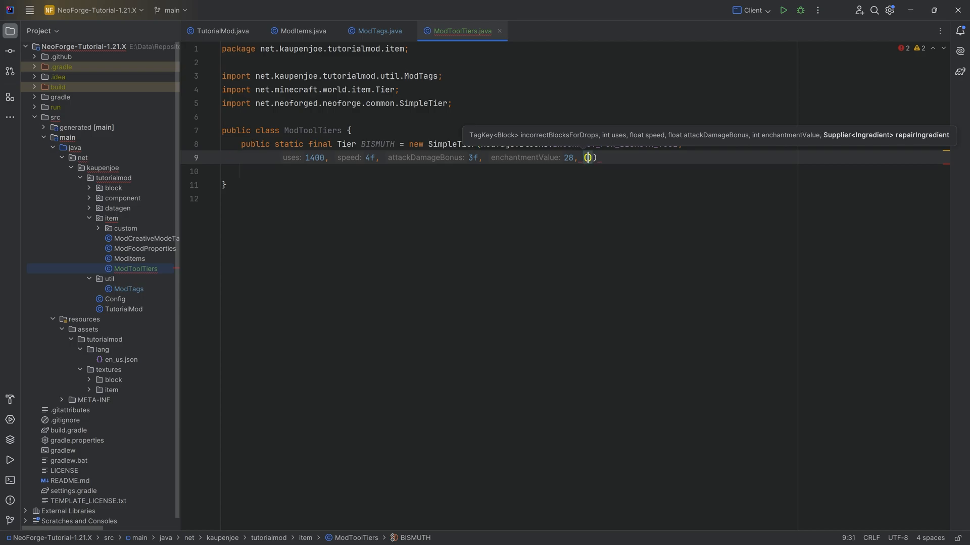
{"action": "type", "text": "() -> Ingredient.of(M))"}
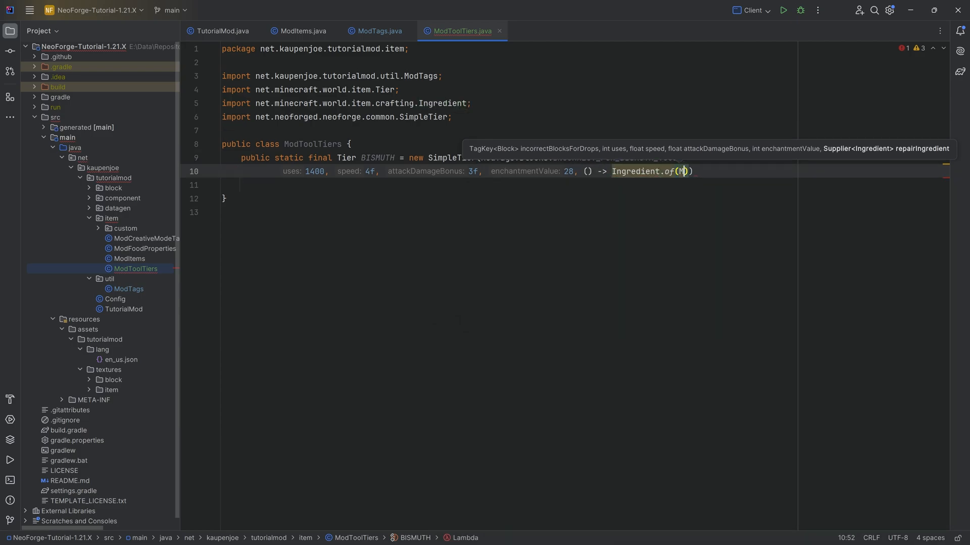
{"action": "type", "text": "odItems.BISMUTH."}
{"action": "type", "text": "Tiers"}
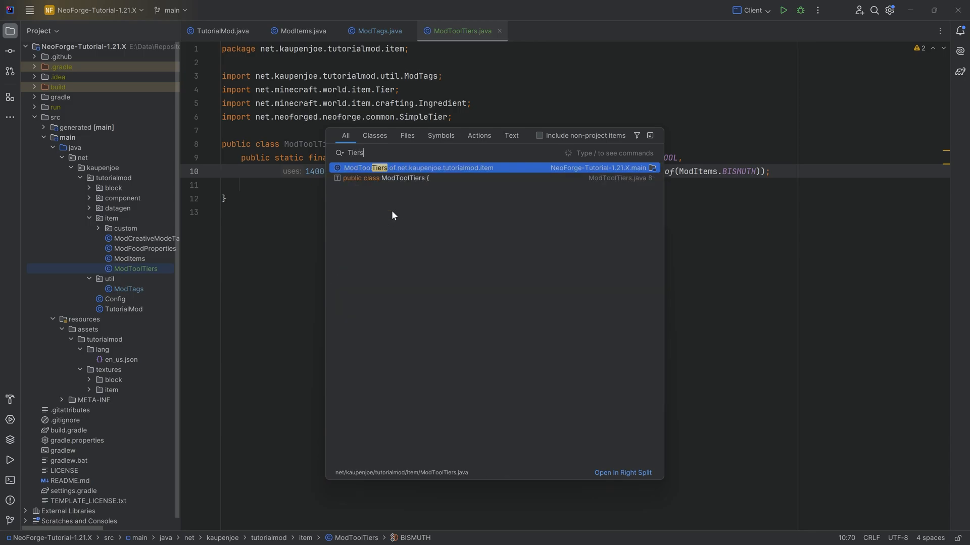
{"action": "left_click", "coordinate": [539, 136]}
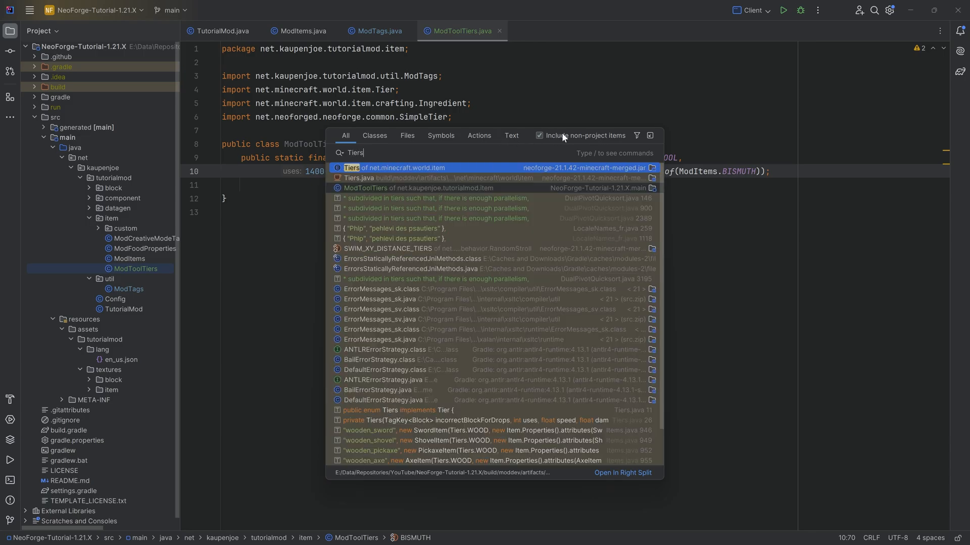
{"action": "left_click", "coordinate": [401, 167]}
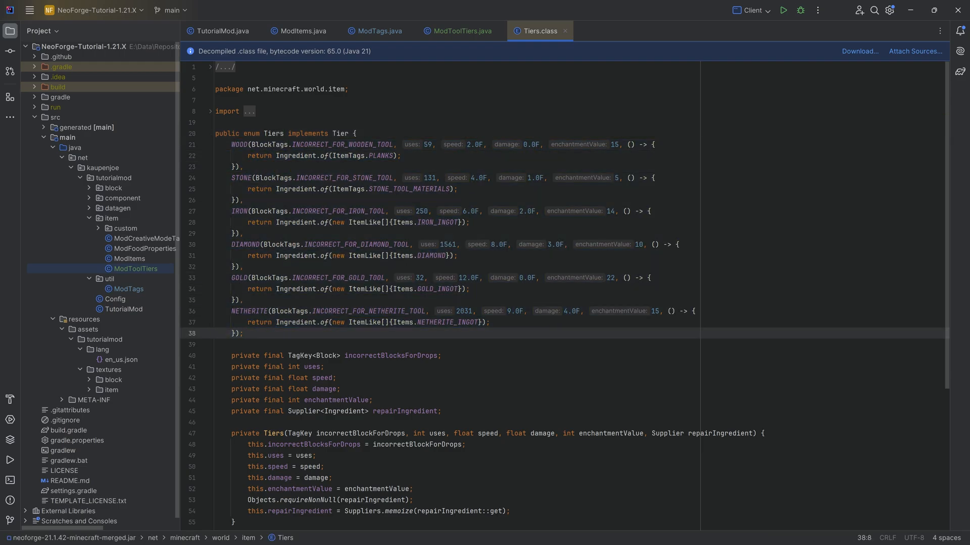
{"action": "left_click", "coordinate": [460, 31]}
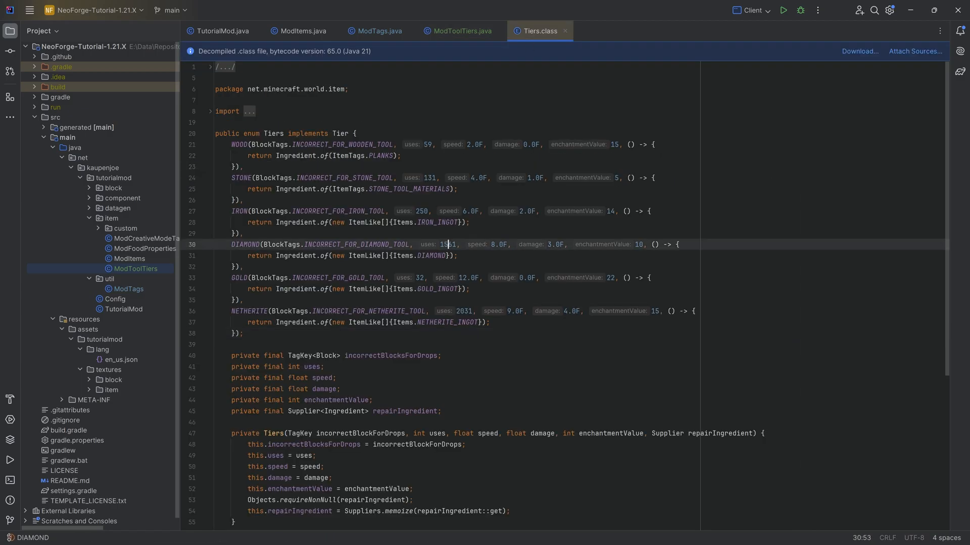
{"action": "double_click", "coordinate": [447, 244]}
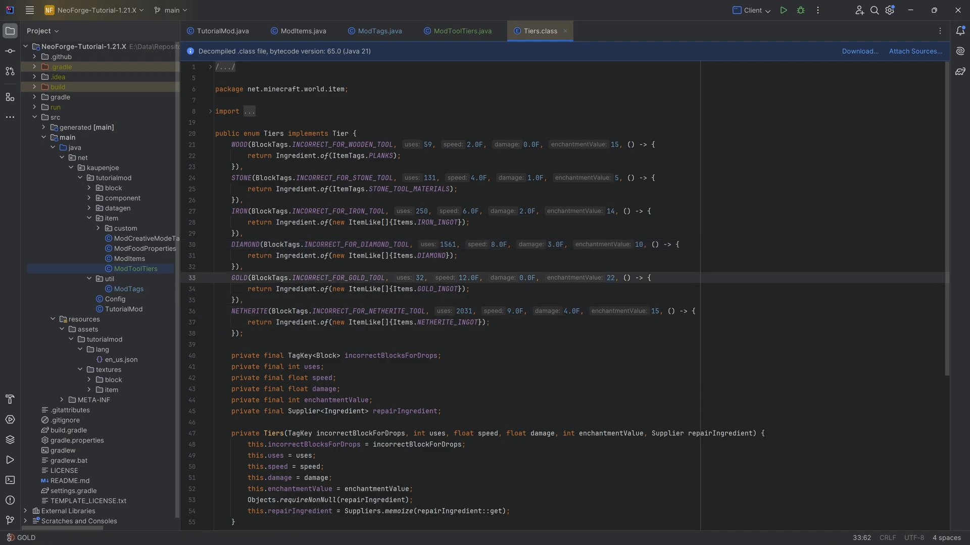
{"action": "left_click", "coordinate": [458, 31]}
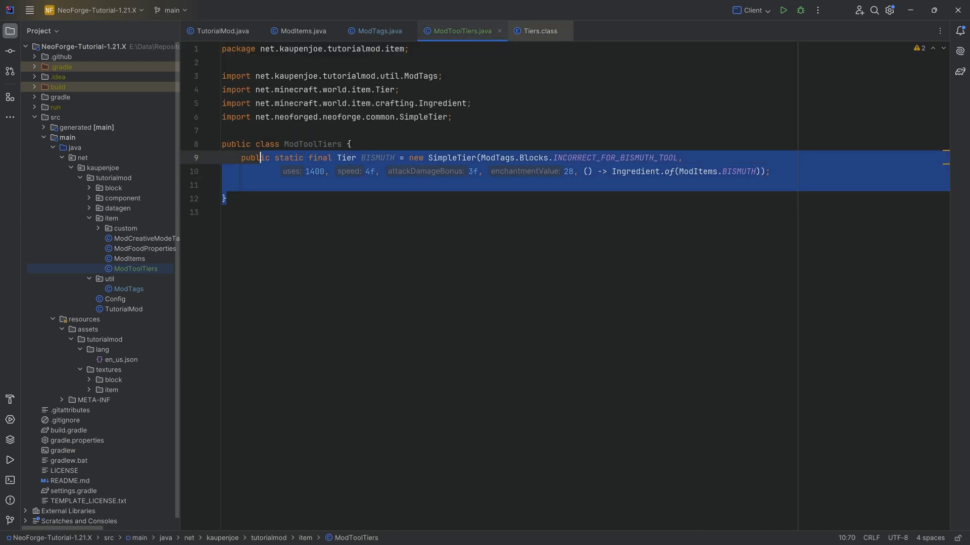
{"action": "left_click", "coordinate": [536, 31]}
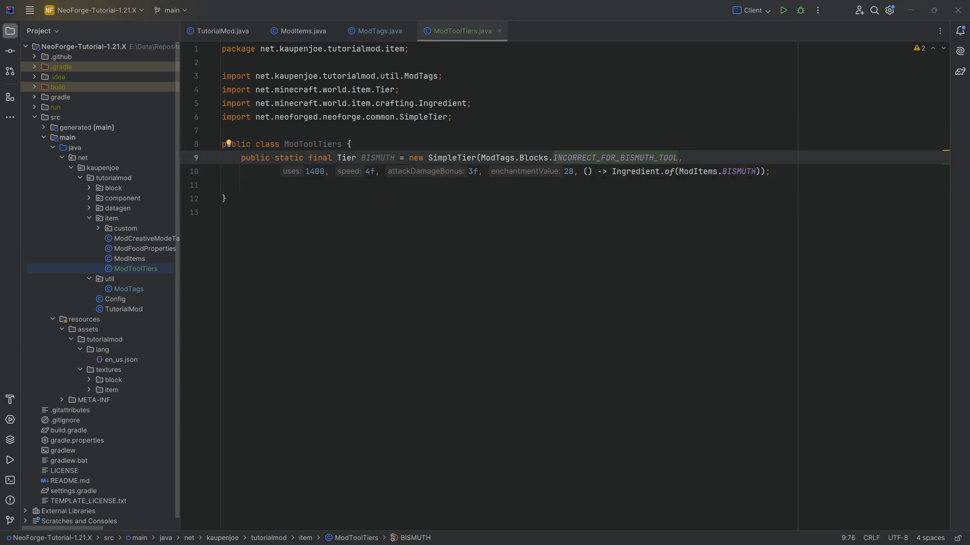
Step: In ModItems, start a BISMUTH_SWORD DeferredItem<SwordItem> registered as "bismuth_sword"
{"action": "left_click", "coordinate": [299, 31]}
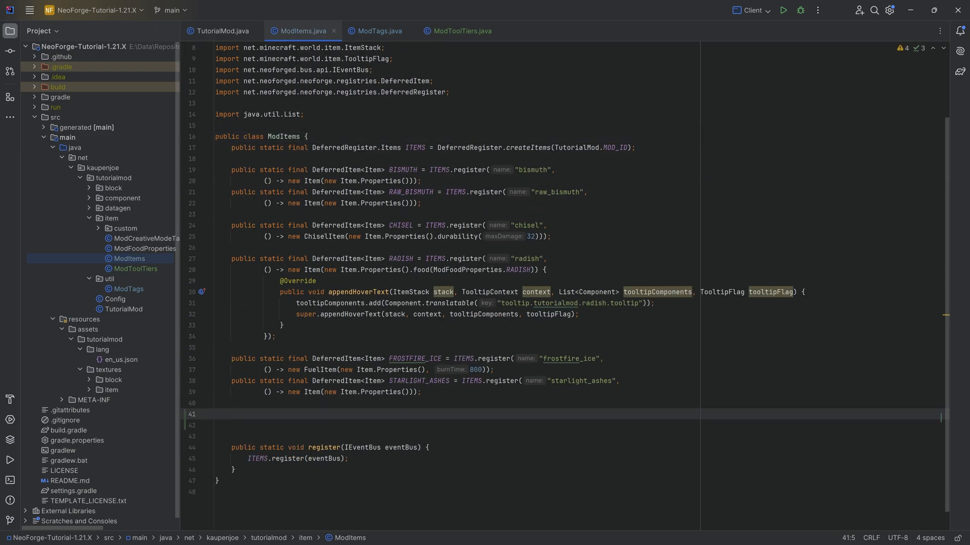
{"action": "type", "text": "public"}
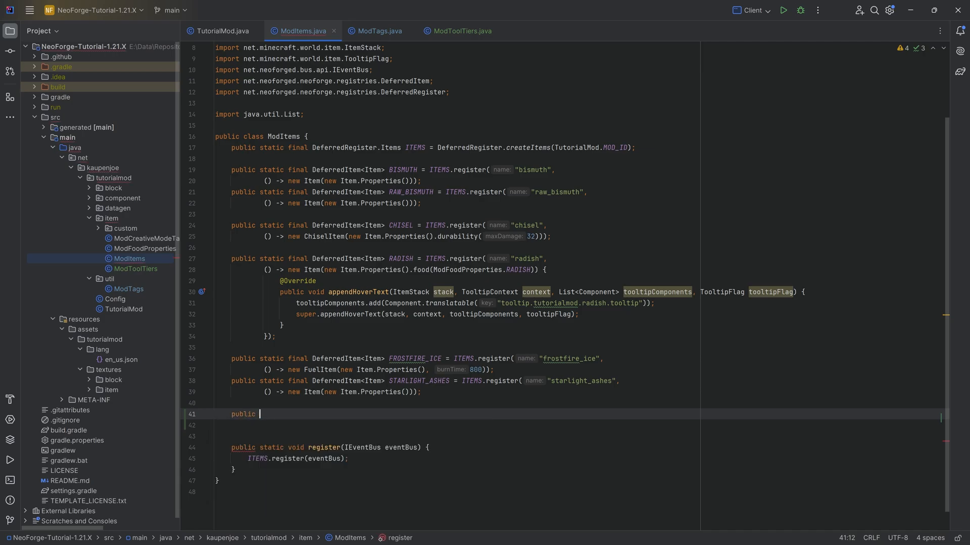
{"action": "type", "text": "static final DeferredItem<>"}
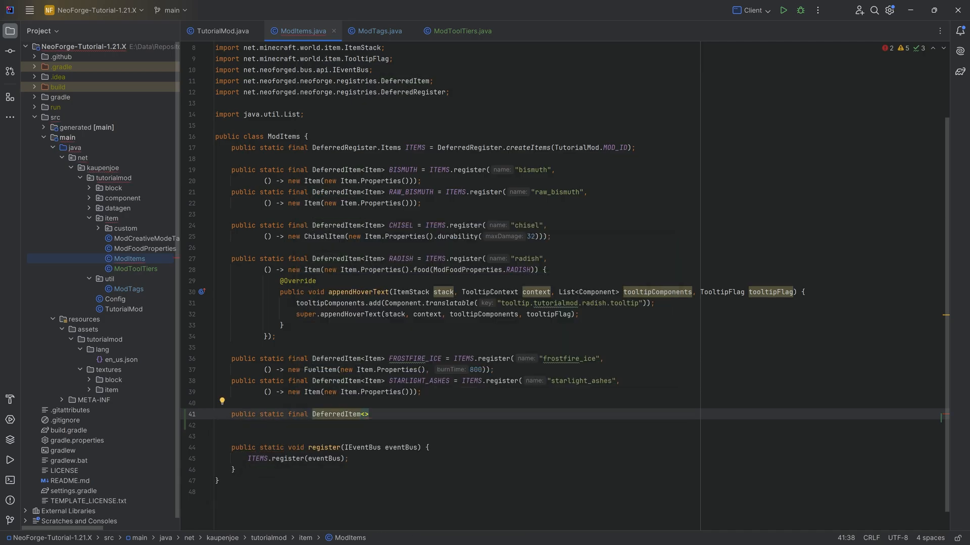
{"action": "type", "text": "SwordItem"}
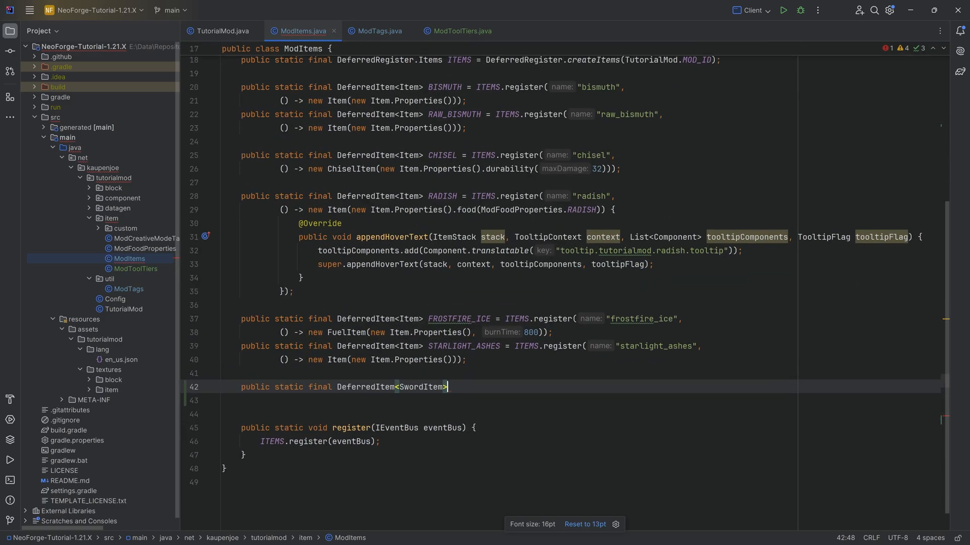
{"action": "type", "text": "BISU"}
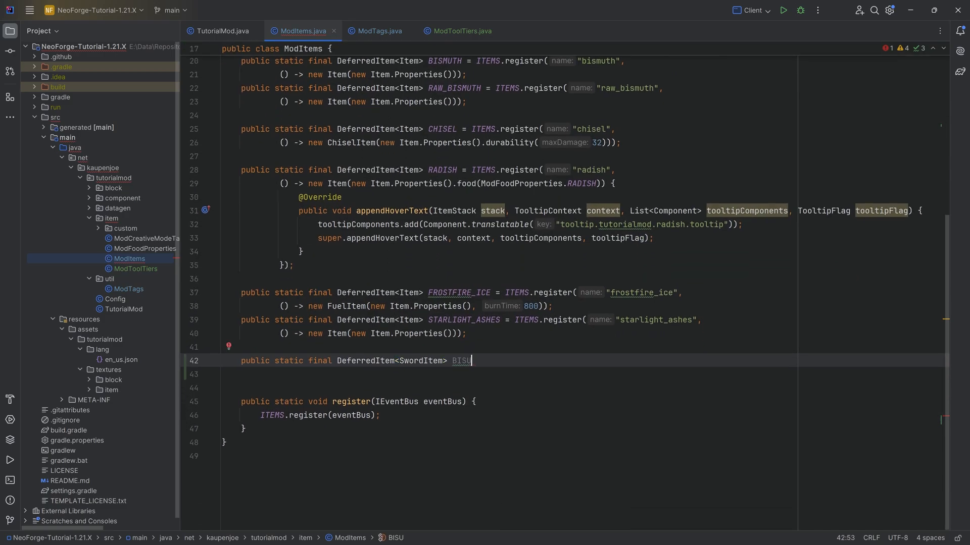
{"action": "type", "text": "SMUTH_SWORD ="}
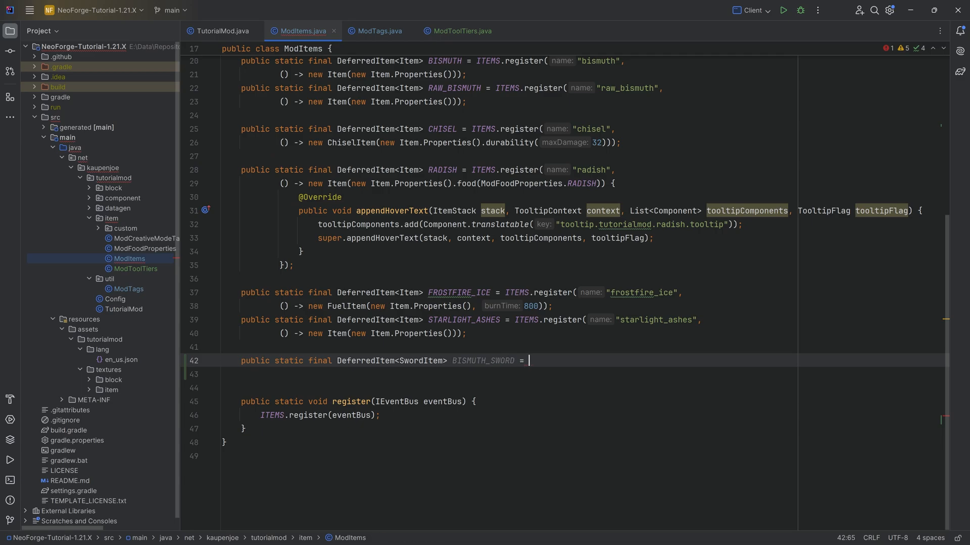
{"action": "type", "text": "ITEMS"}
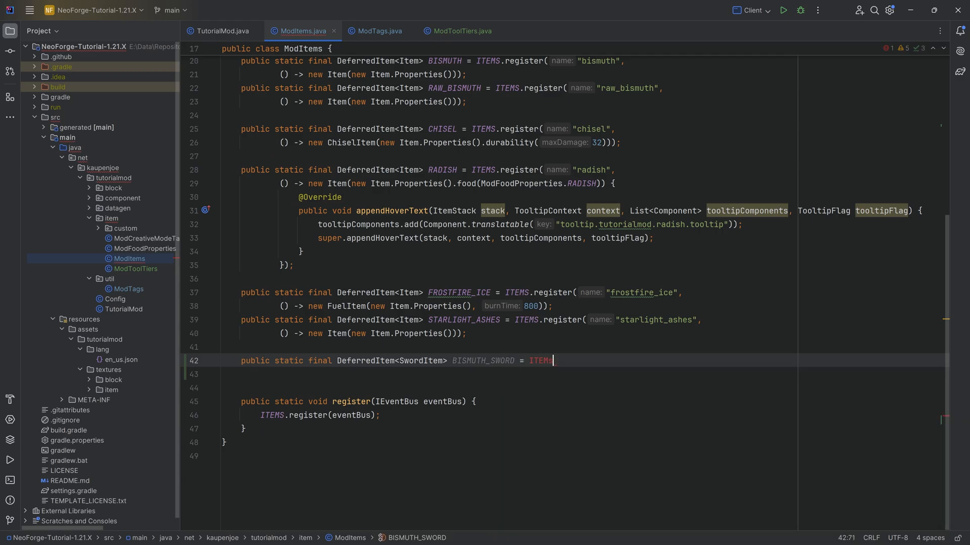
{"action": "type", "text": ".register(\"bismuth_sword\","}
{"action": "left_click", "coordinate": [587, 373]}
{"action": "type", "text": "() -> new SwordItem("}
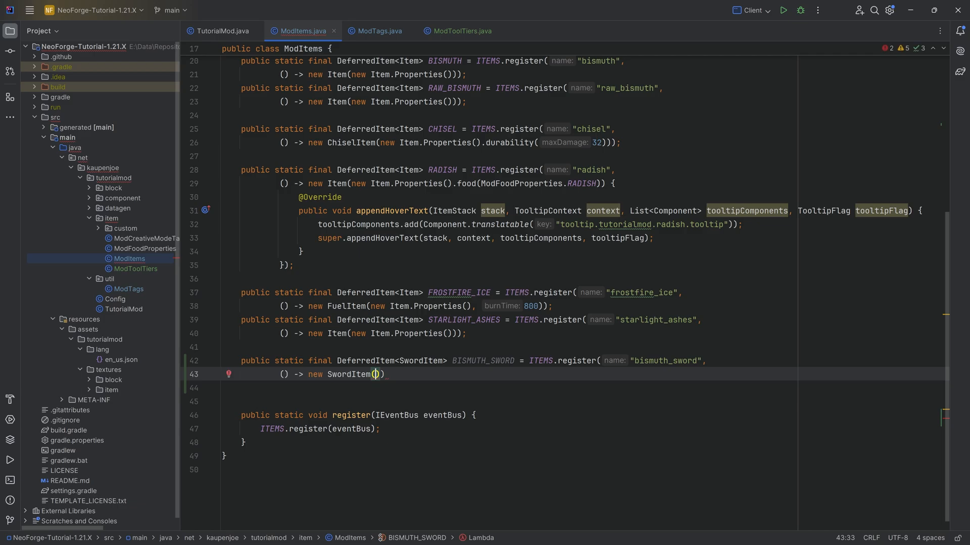
Step: Build the SwordItem on ModToolTiers.BISMUTH with createAttributes and attack damage 5
{"action": "type", "text": "ModT"}
{"action": "left_click", "coordinate": [509, 388]}
{"action": "type", "text": ".at)"}
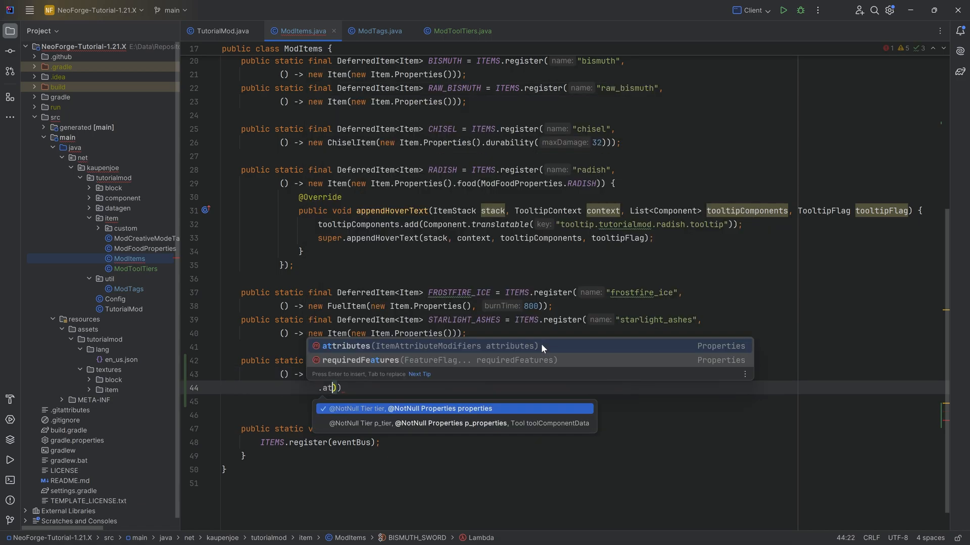
{"action": "type", "text": "t"}
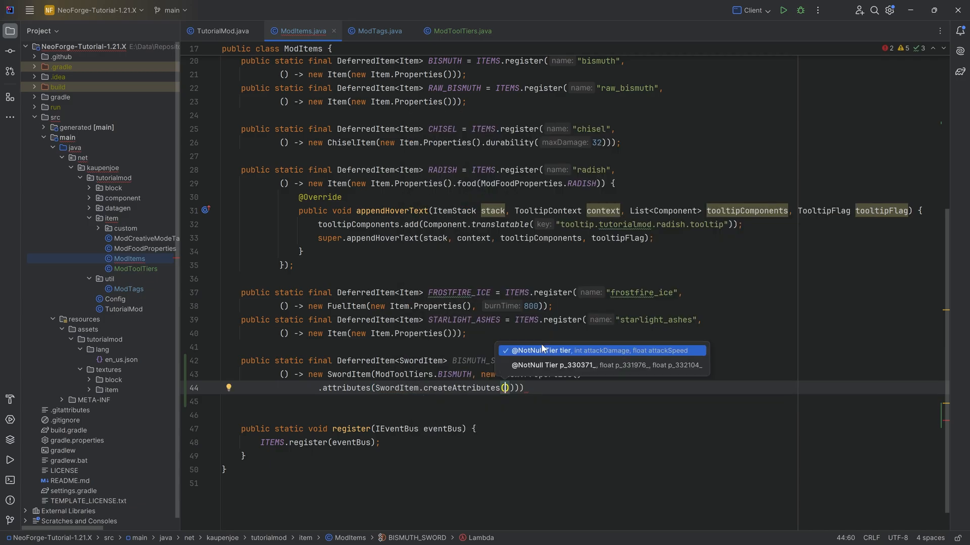
{"action": "type", "text": "ModToolTiers."}
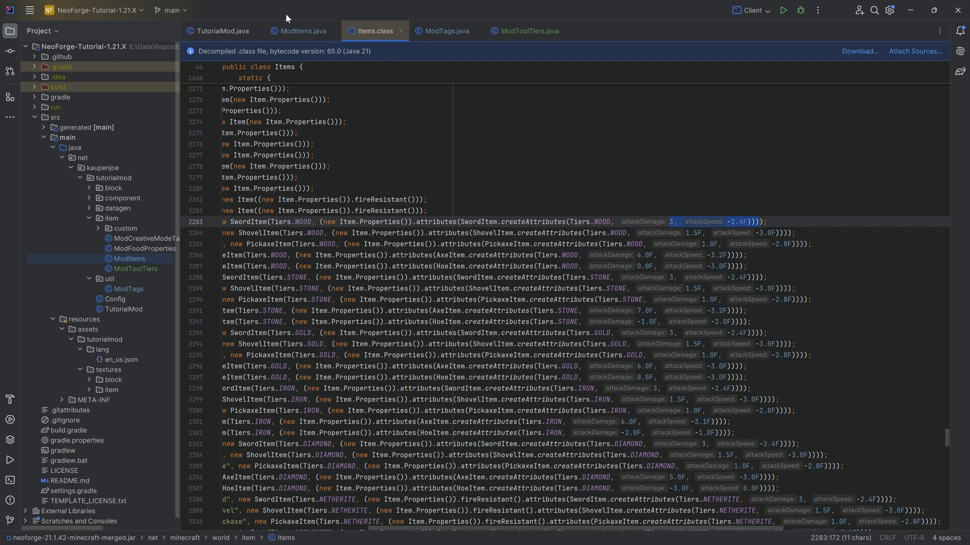
Step: Set the bismuth sword's attack speed to -2.4f, checking against vanilla Items
{"action": "left_click", "coordinate": [299, 32]}
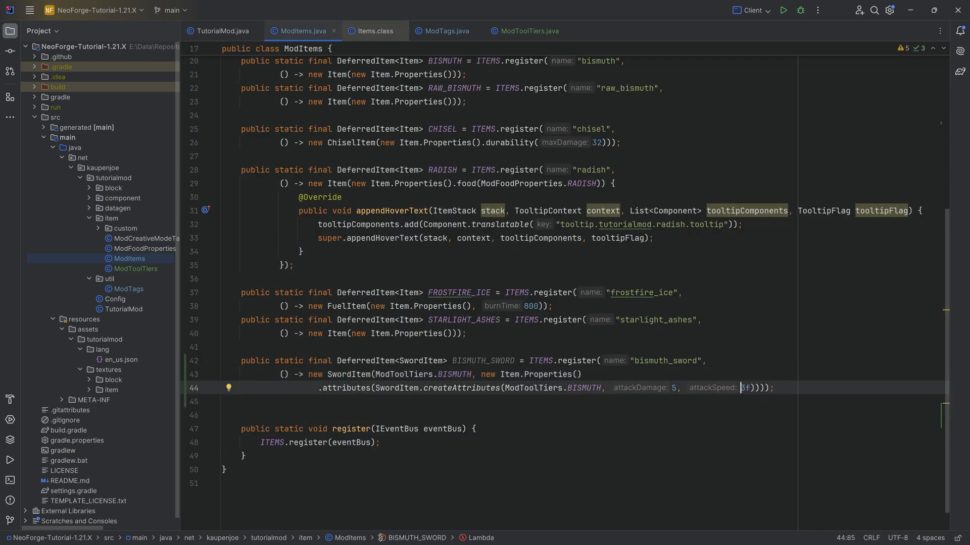
{"action": "type", "text": "-2.4"}
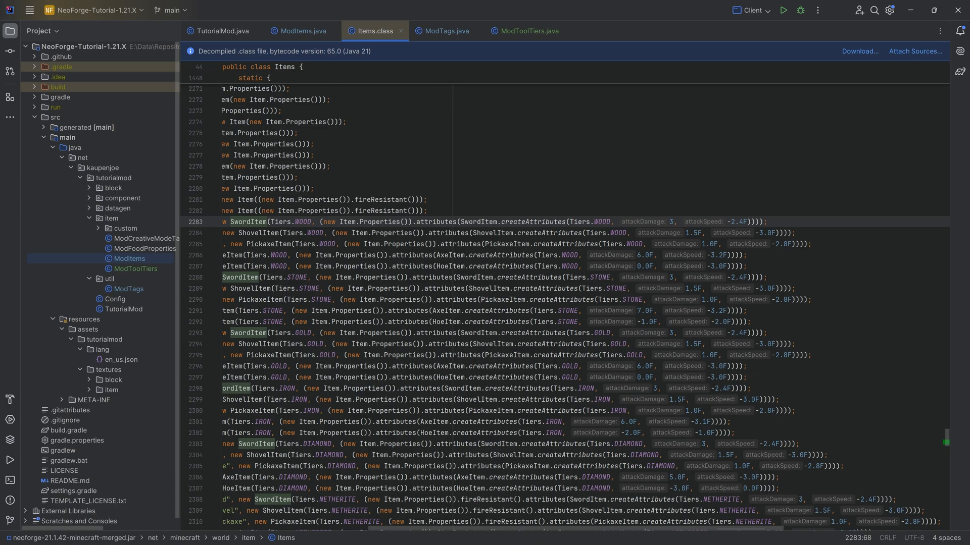
{"action": "double_click", "coordinate": [736, 221]}
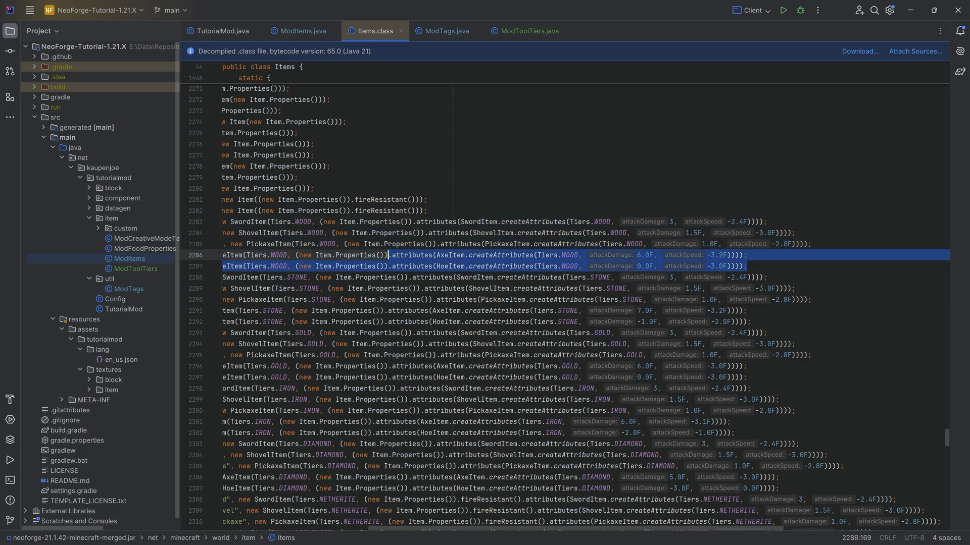
{"action": "left_click", "coordinate": [300, 32]}
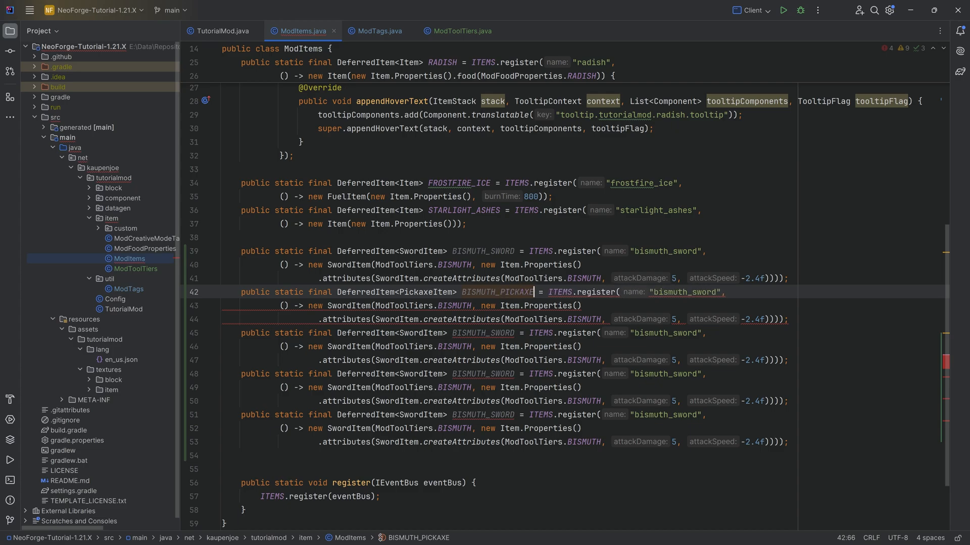
Step: Turn the copied entry into bismuth_pickaxe, a PickaxeItem with attack damage 1.0F
{"action": "key", "text": "BackSpace"}
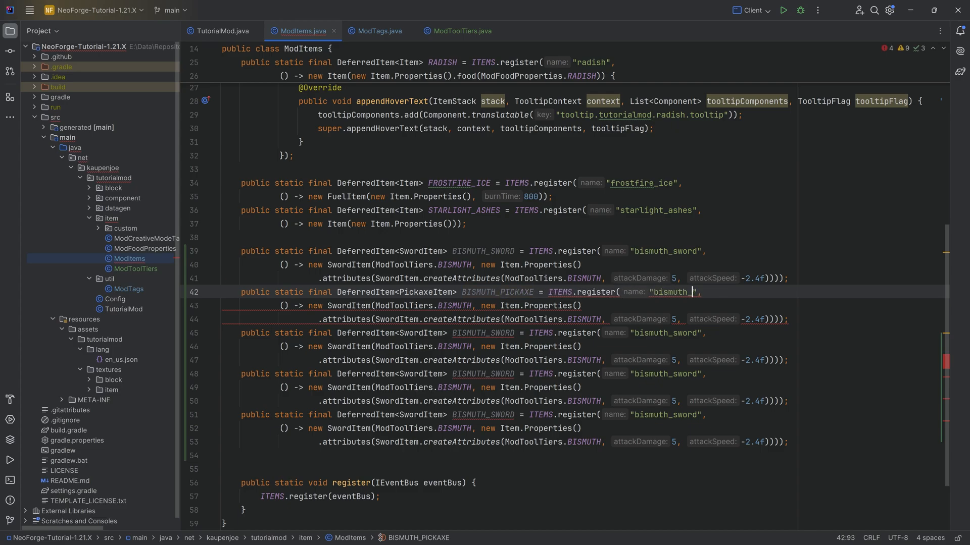
{"action": "type", "text": "pickaxe"}
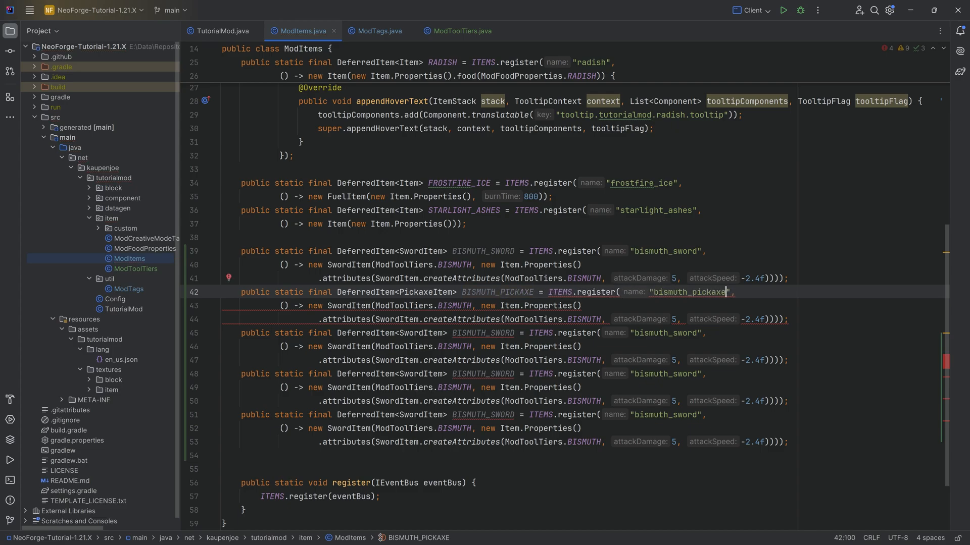
{"action": "double_click", "coordinate": [350, 305]}
{"action": "type", "text": "Pickaxe"}
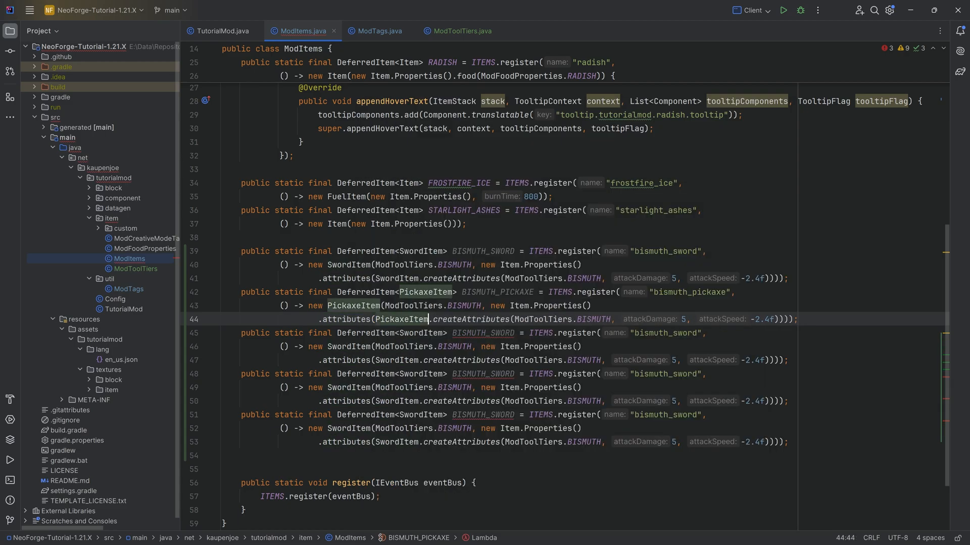
{"action": "double_click", "coordinate": [425, 292]}
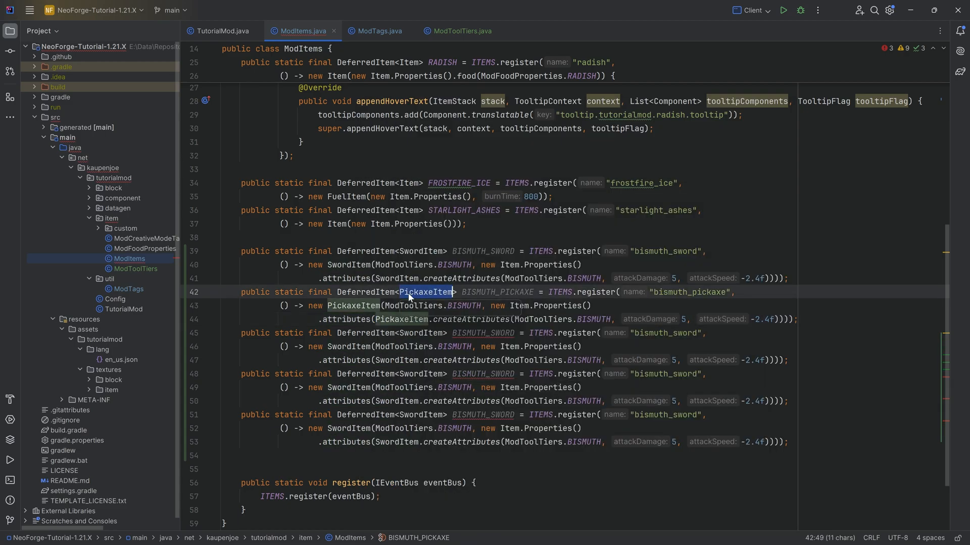
{"action": "left_click", "coordinate": [347, 305]}
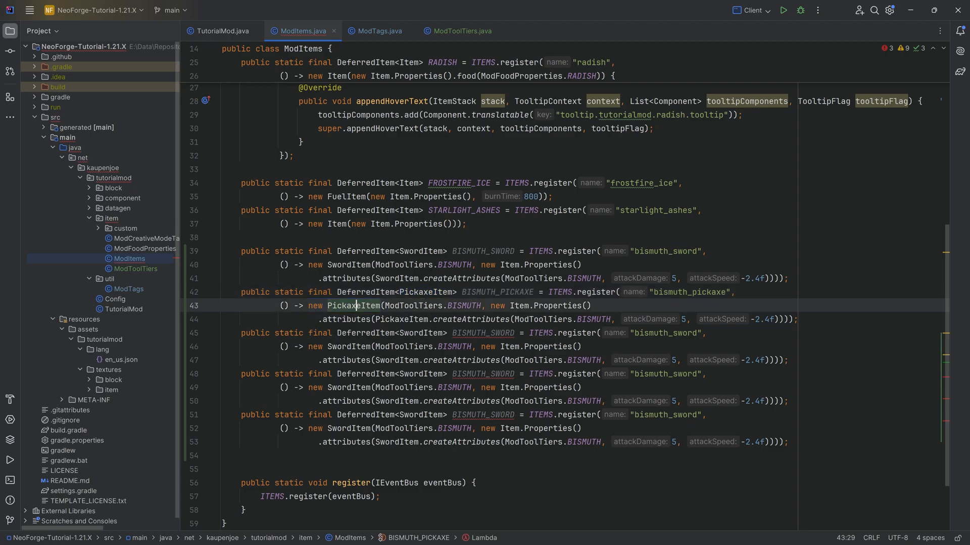
{"action": "mouse_move", "coordinate": [404, 320]}
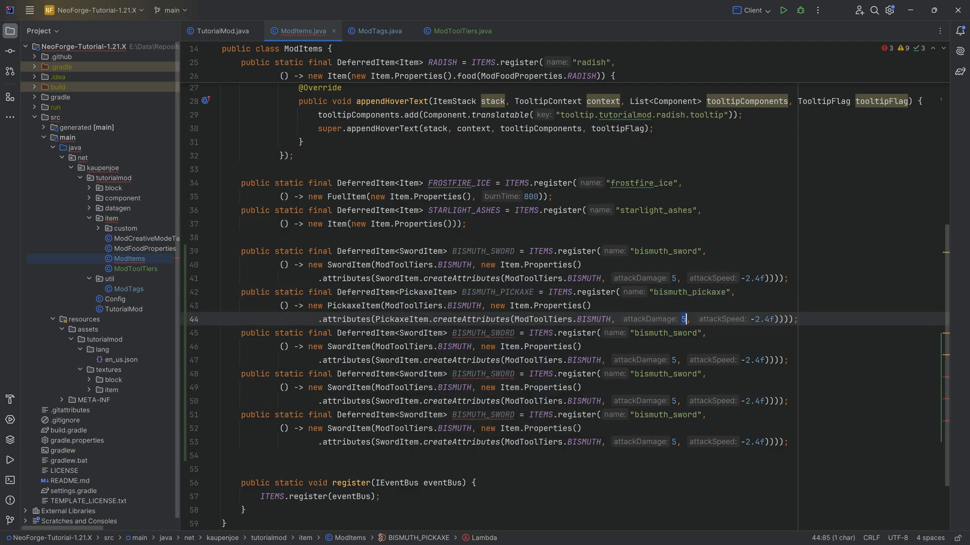
{"action": "type", "text": "1.0"}
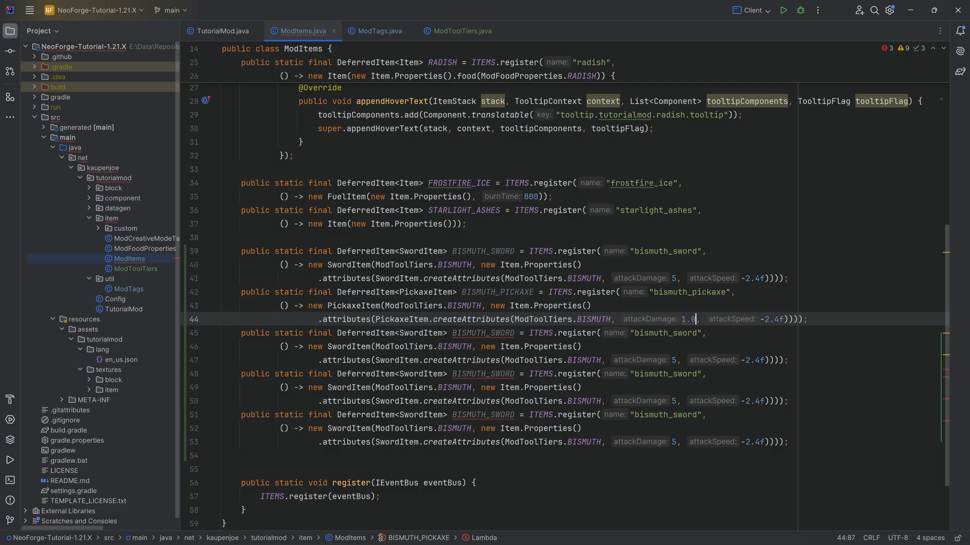
{"action": "type", "text": "F"}
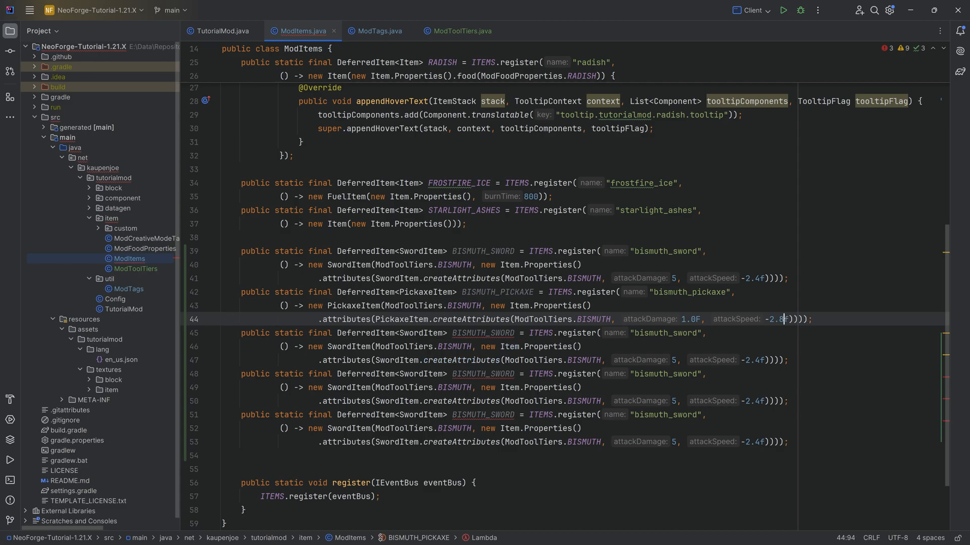
Step: Make the next copy a bismuth_shovel ShovelItem with 1.5F attack damage and -3.0f speed
{"action": "type", "text": "Shovel"}
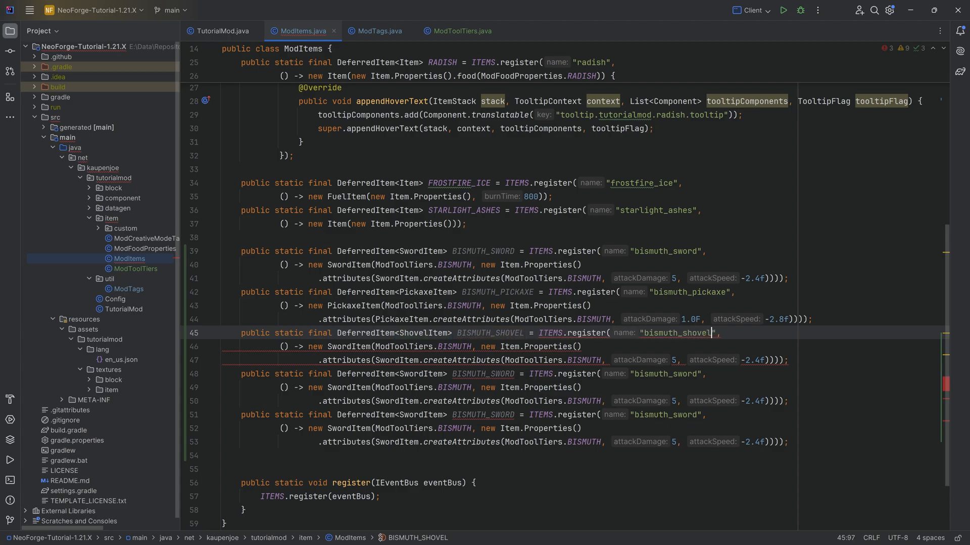
{"action": "type", "text": "Shovel"}
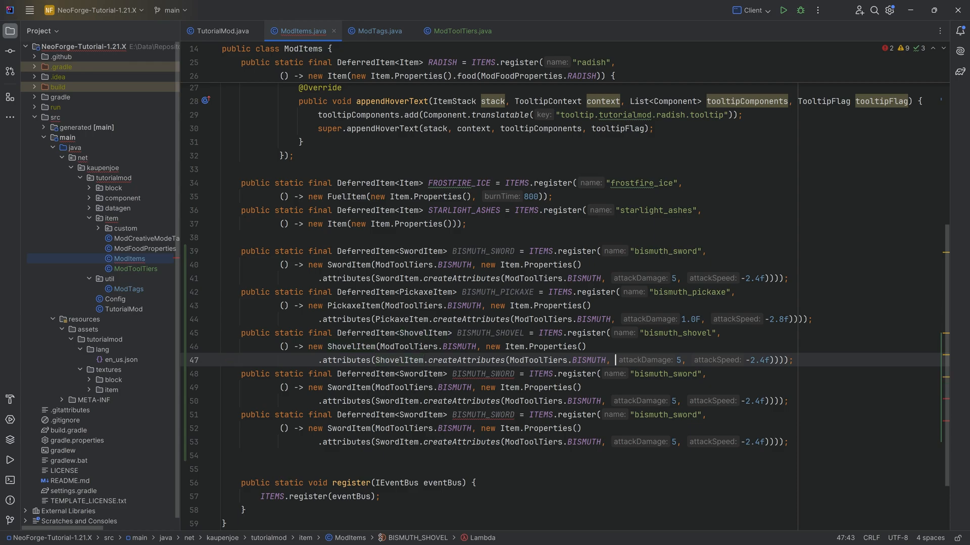
{"action": "type", "text": "1.5F"}
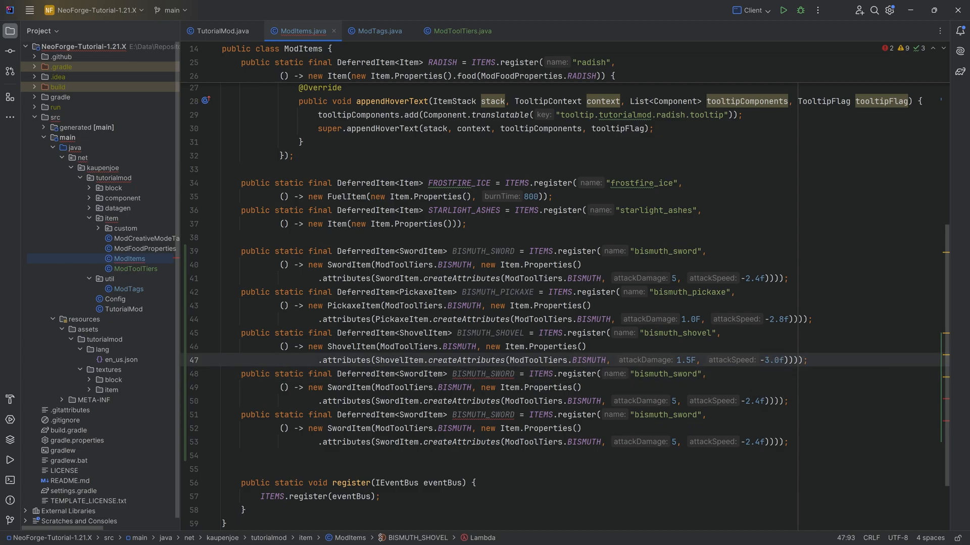
{"action": "double_click", "coordinate": [422, 374]}
{"action": "type", "text": "Axe"}
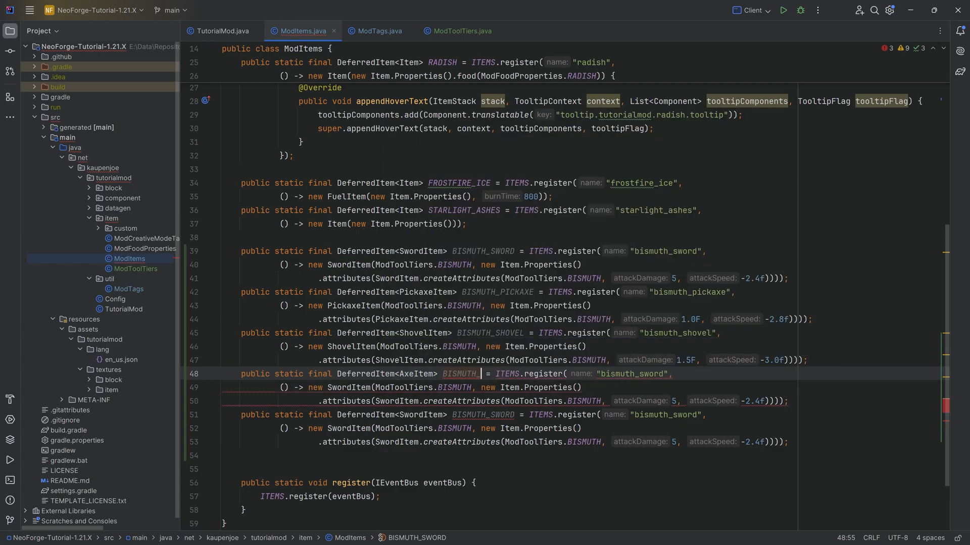
Step: Rename the copy to BISMUTH_AXE as an AxeItem with 6.0F damage and -3.2 speed
{"action": "type", "text": "_AXE"}
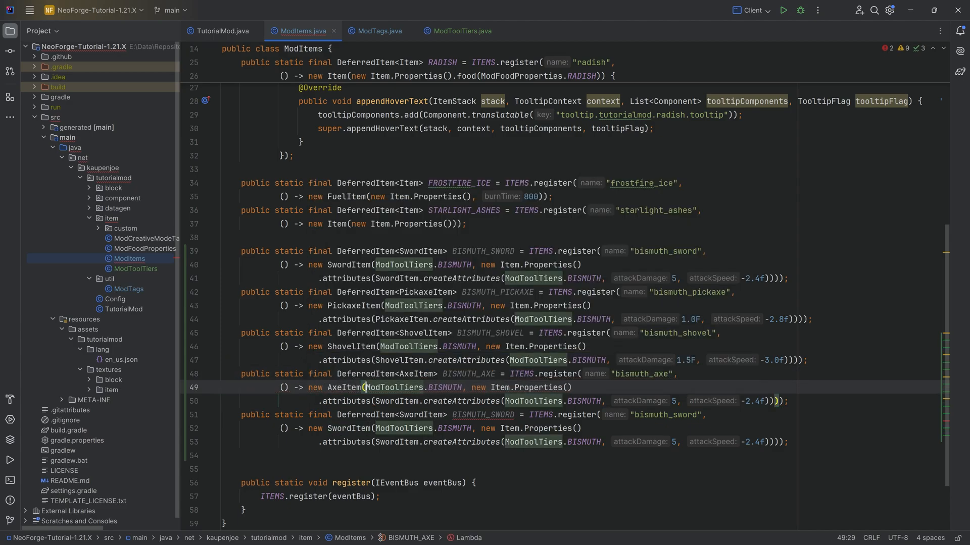
{"action": "type", "text": "Axe"}
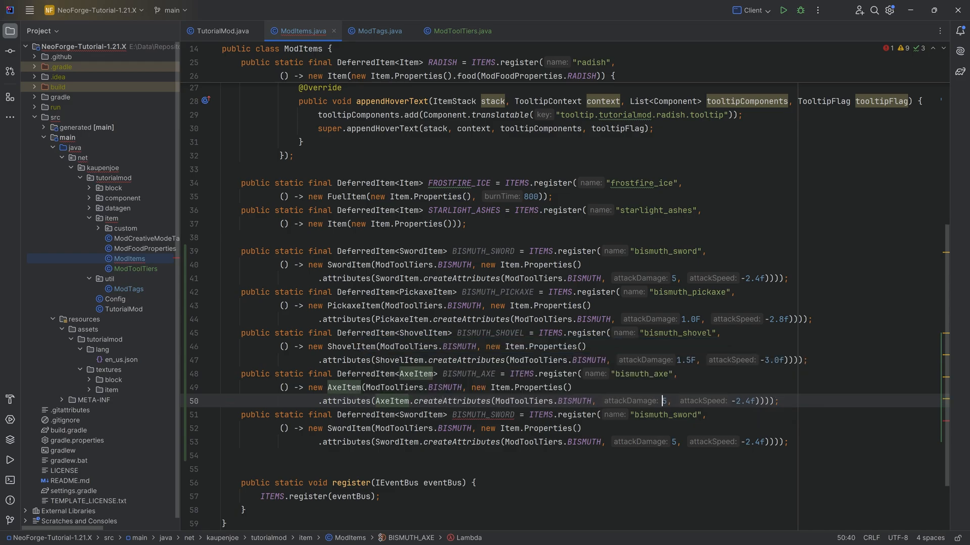
{"action": "type", "text": "6"}
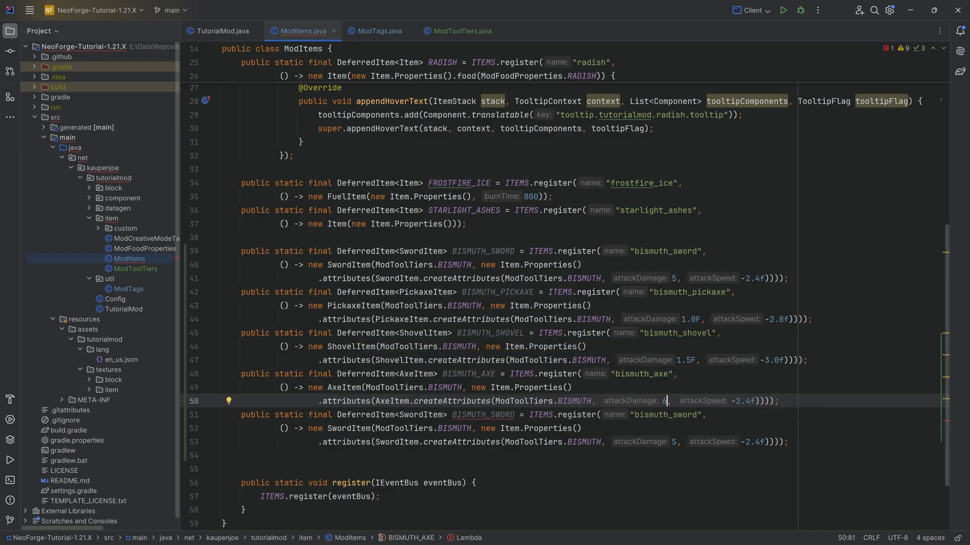
{"action": "type", "text": ".0F"}
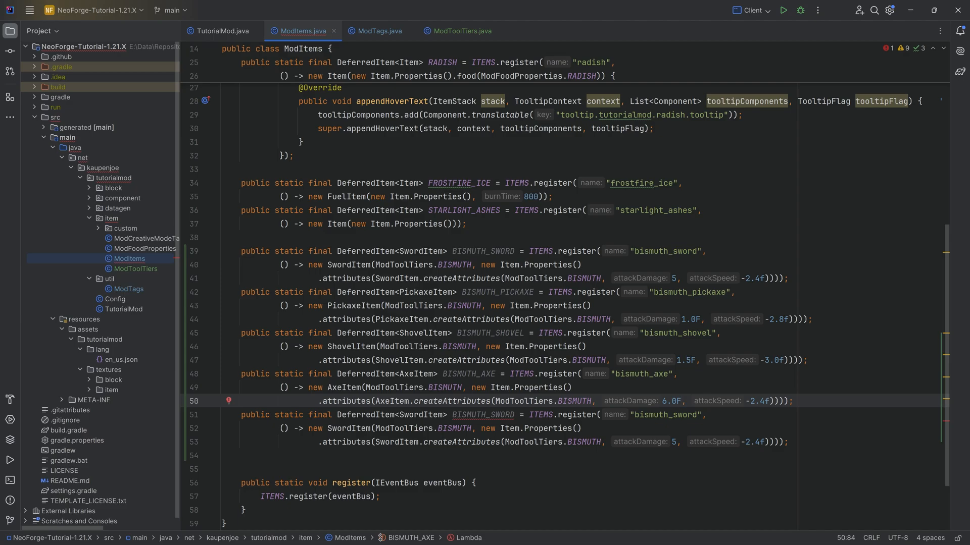
{"action": "type", "text": "-3.2"}
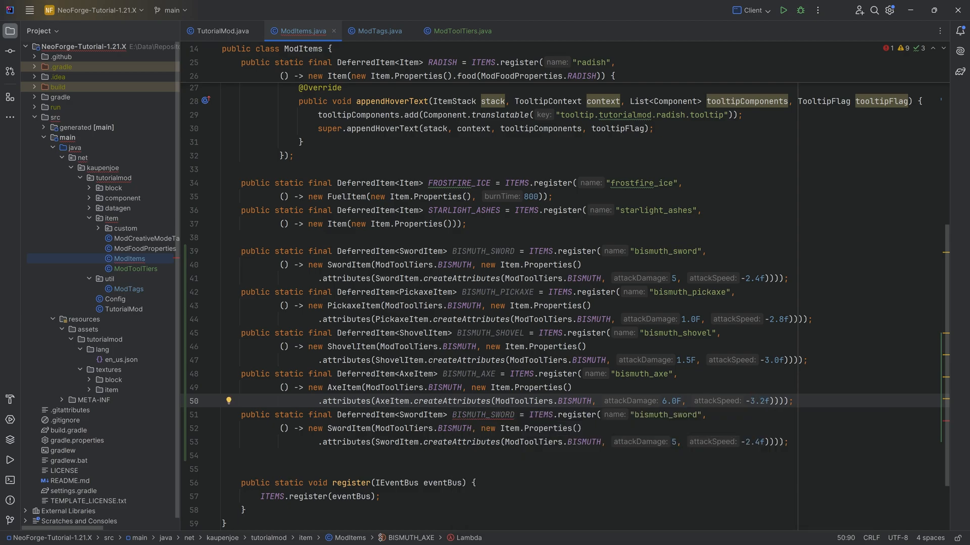
{"action": "type", "text": "Hoe"}
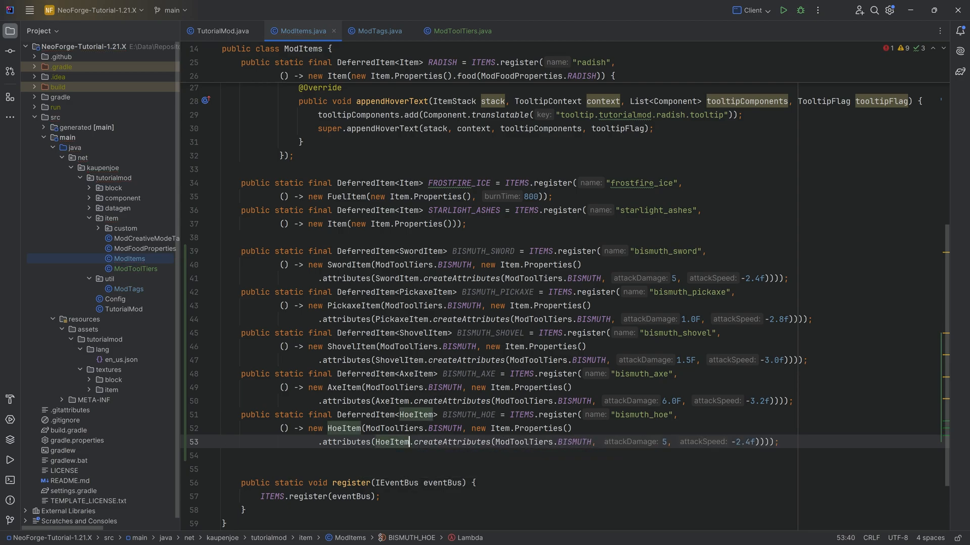
Step: Give the bismuth hoe 0F damage, then select the block of five bismuth tool registrations
{"action": "type", "text": "0F"}
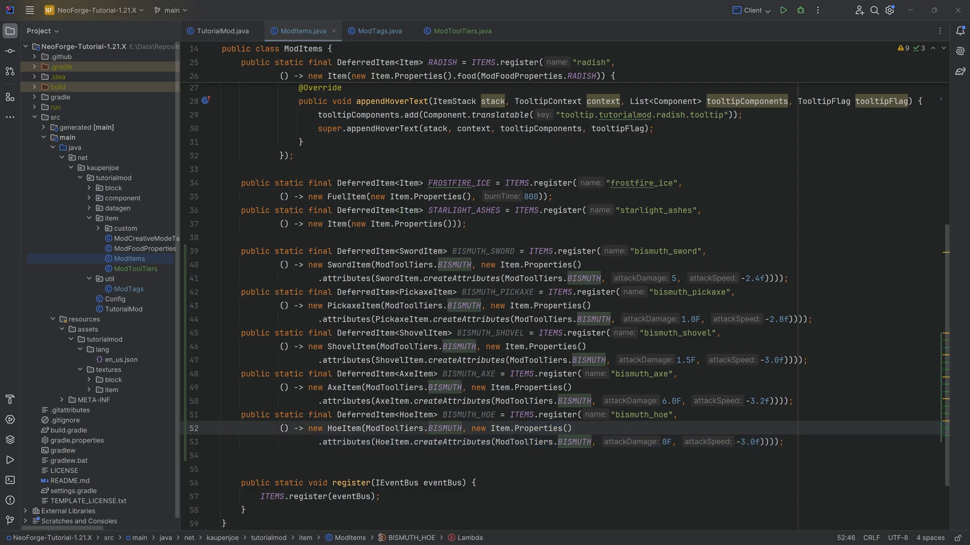
{"action": "left_click", "coordinate": [472, 414]}
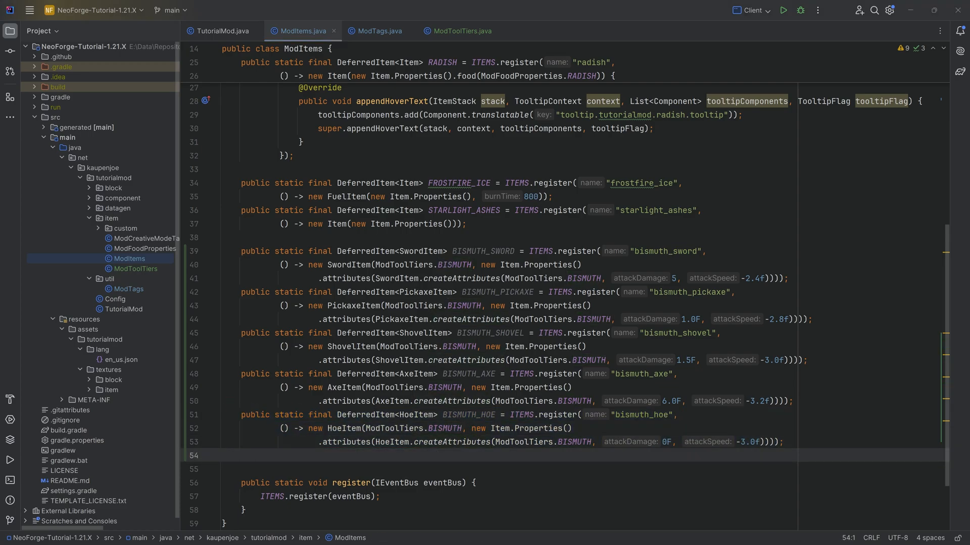
{"action": "left_click_drag", "start_coordinate": [241, 238], "coordinate": [504, 442]}
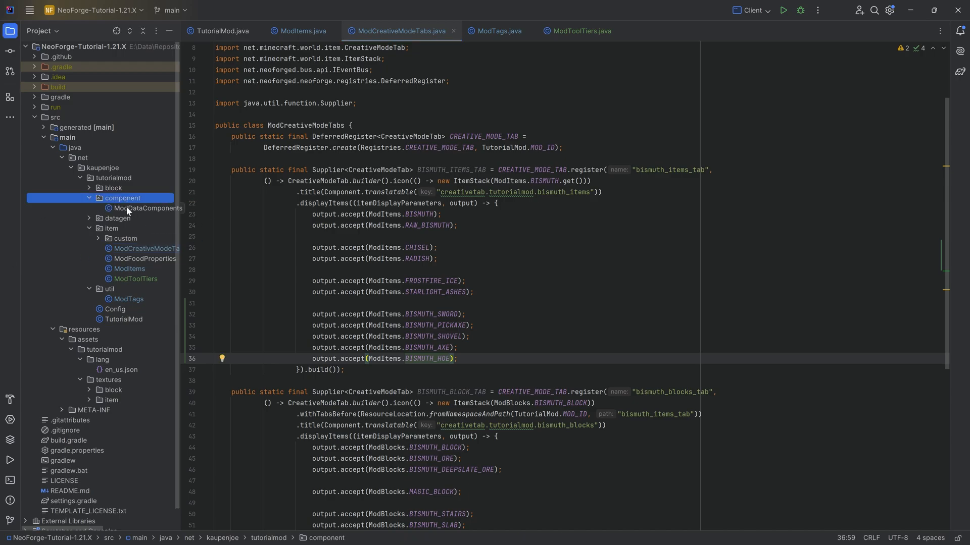
Step: Expand the datagen package to reach the item model provider
{"action": "left_click", "coordinate": [117, 209]}
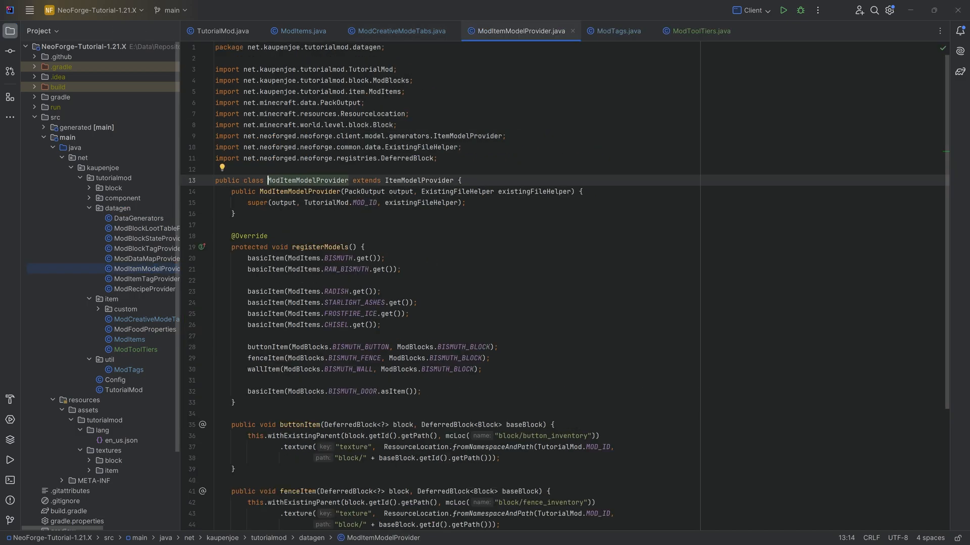
Step: Paste a handheldItem(DeferredItem<?>) helper using the item/handheld parent at the end of ModItemModelProvider
{"action": "scroll", "scroll_direction": "down", "scroll_amount": 3}
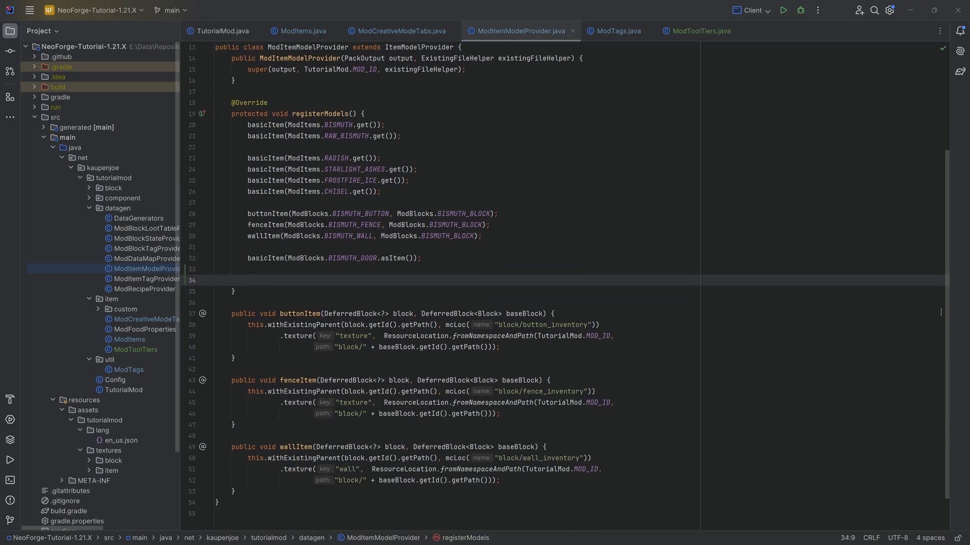
{"action": "left_click", "coordinate": [264, 192]}
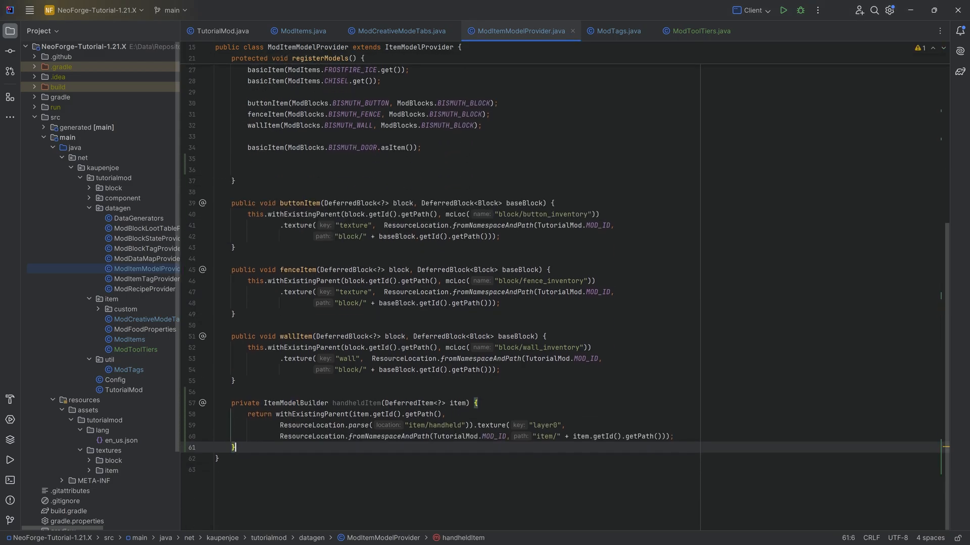
{"action": "double_click", "coordinate": [443, 427]}
{"action": "type", "text": "h"}
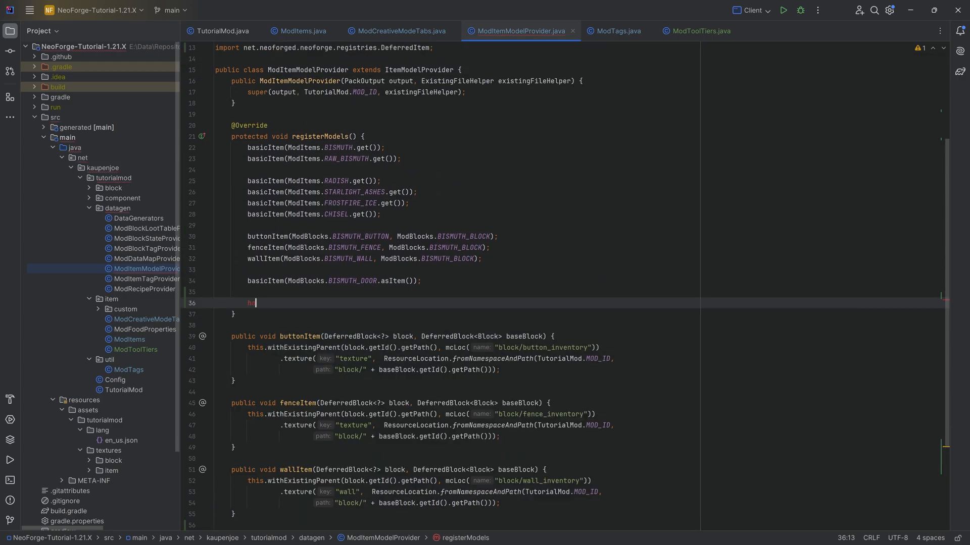
Step: Add handheldItem(ModItems...) calls for the bismuth tools in registerModels, including BISMUTH_PICKAXE and BISMUTH_HOE
{"action": "type", "text": "andheldItem("}
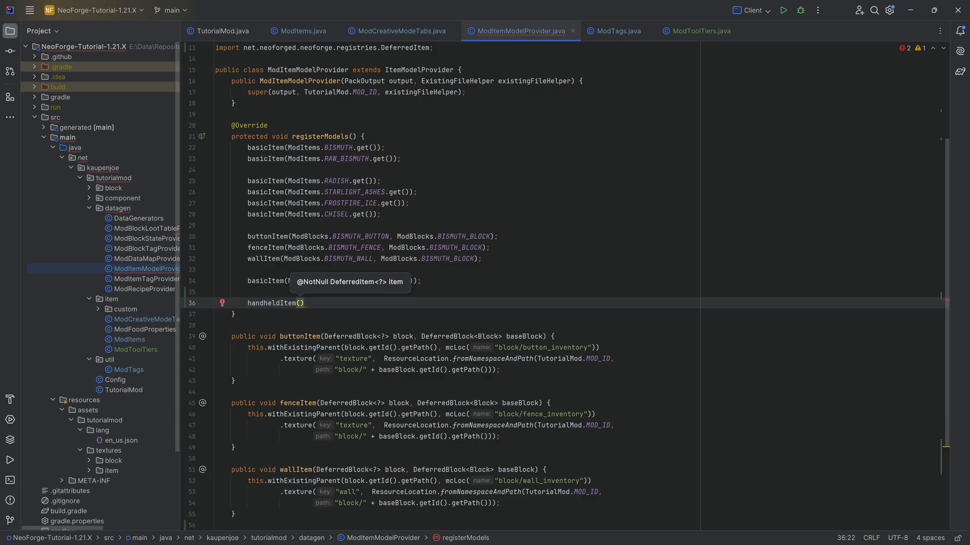
{"action": "type", "text": "ModItems.BISMUTH_SWORD"}
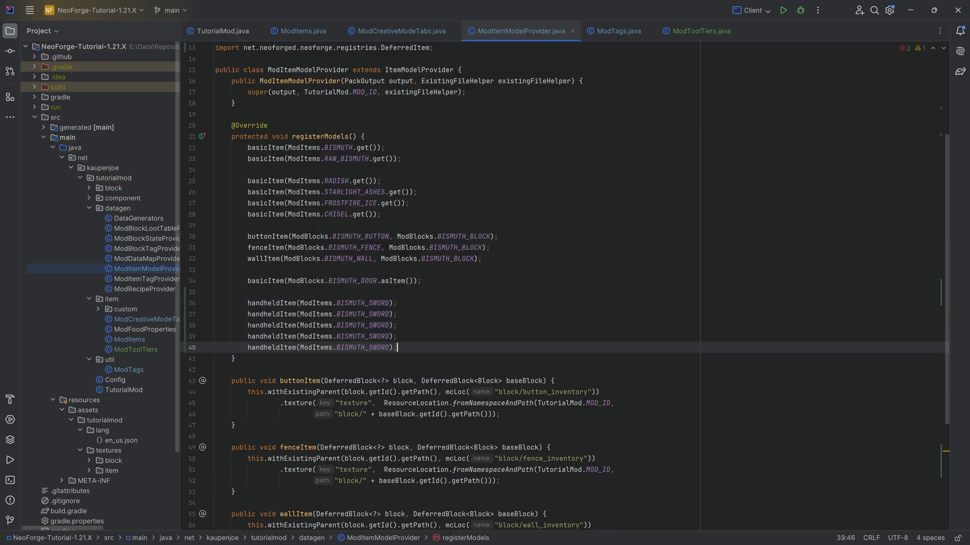
{"action": "type", "text": "PICK"}
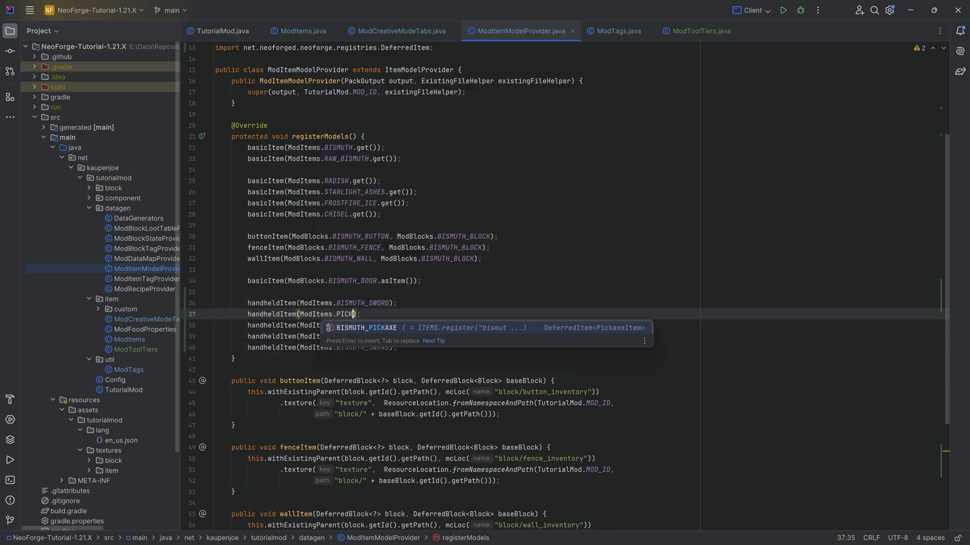
{"action": "key", "text": "Enter"}
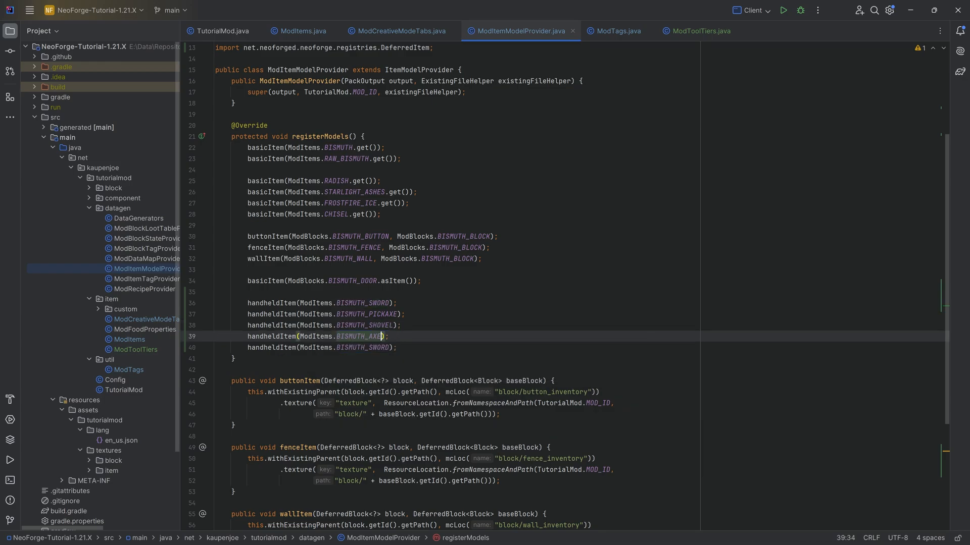
{"action": "type", "text": "HOE"}
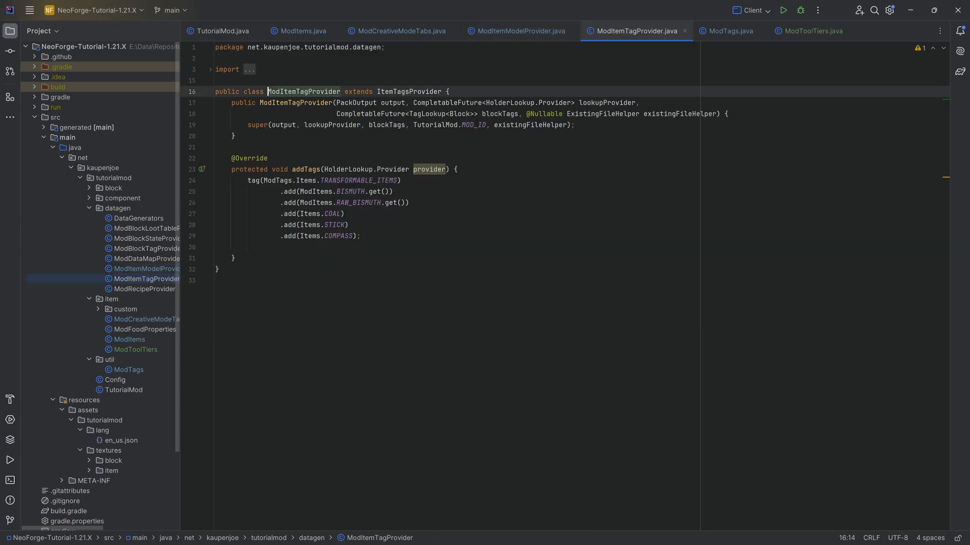
Step: Tag BISMUTH_SWORD under ItemTags.SWORDS and BISMUTH_PICKAXE under PICKAXES in ModItemTagProvider
{"action": "type", "text": "tag()"}
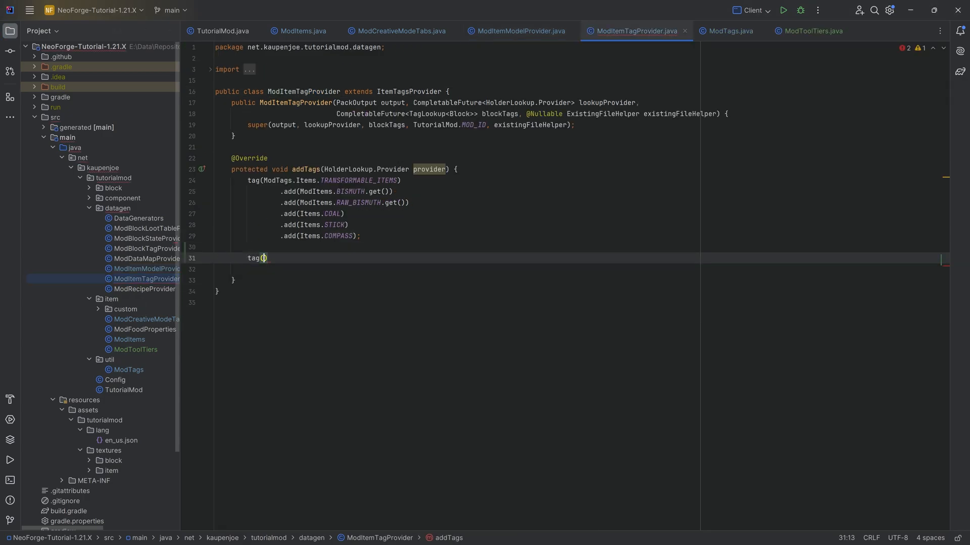
{"action": "type", "text": "ItemTags."}
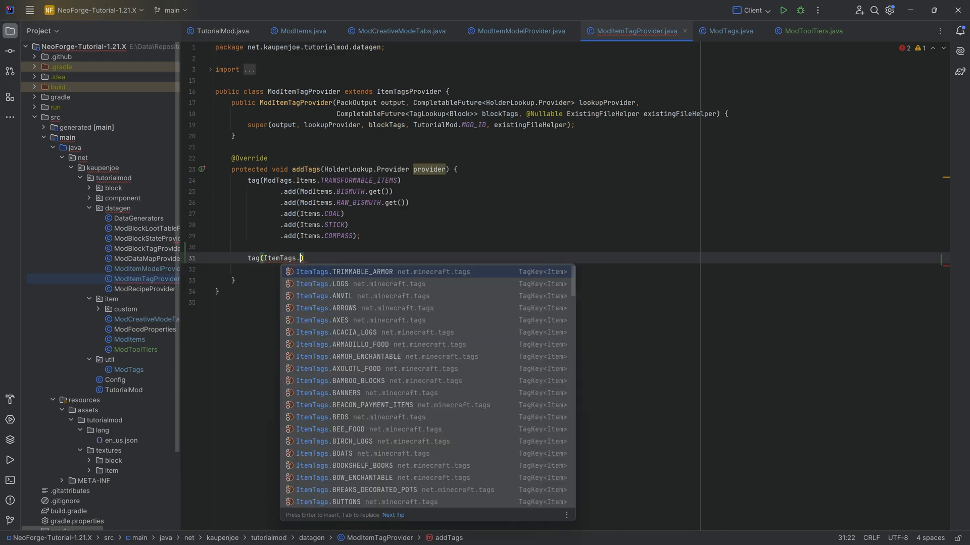
{"action": "type", "text": "SWORDS"}
{"action": "type", "text": ".add("}
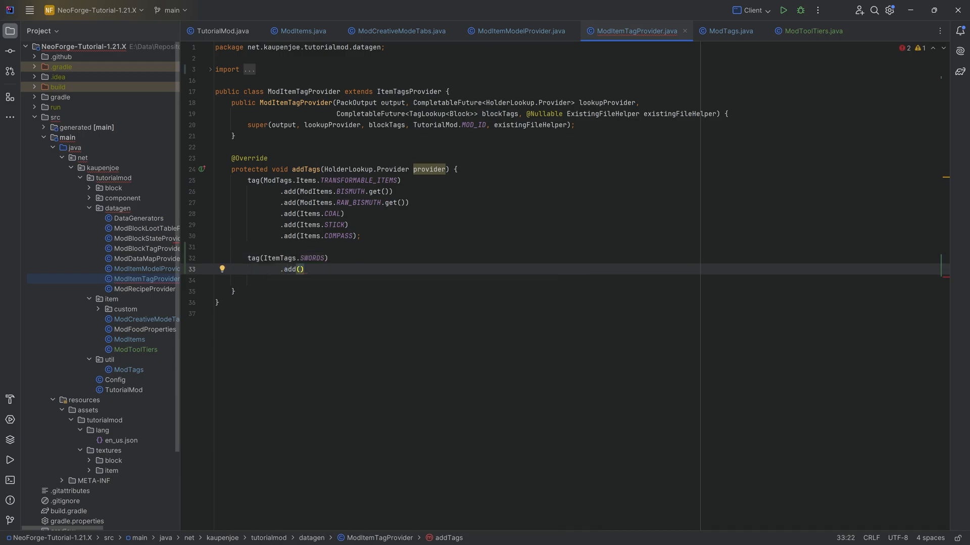
{"action": "type", "text": "ModItems.BISMUTH_SWORD.get("}
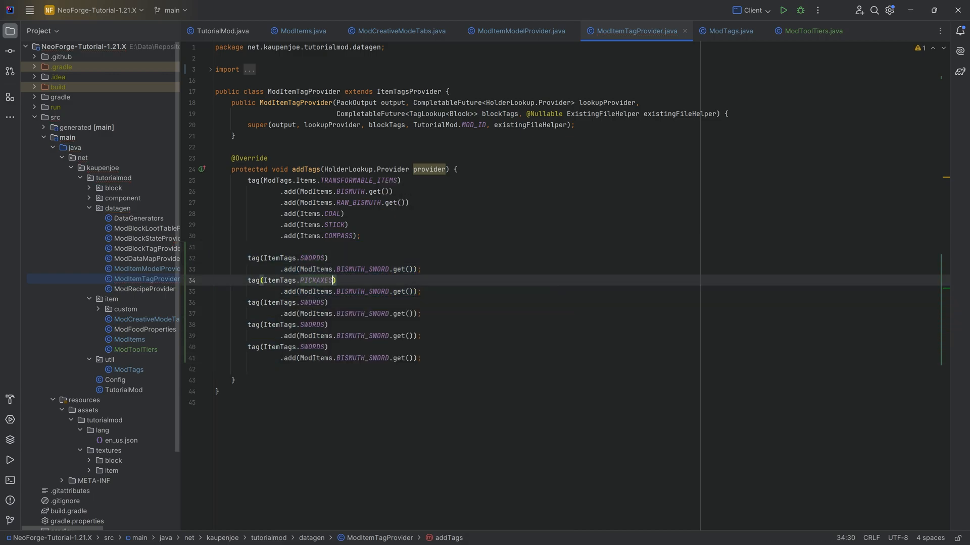
{"action": "type", "text": "BISMUTH_PICKAXE"}
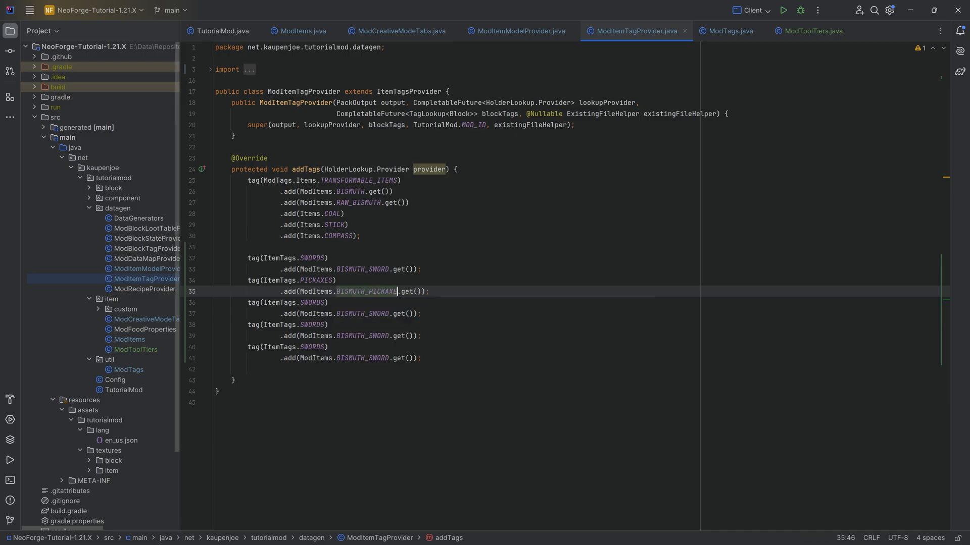
{"action": "double_click", "coordinate": [313, 303]}
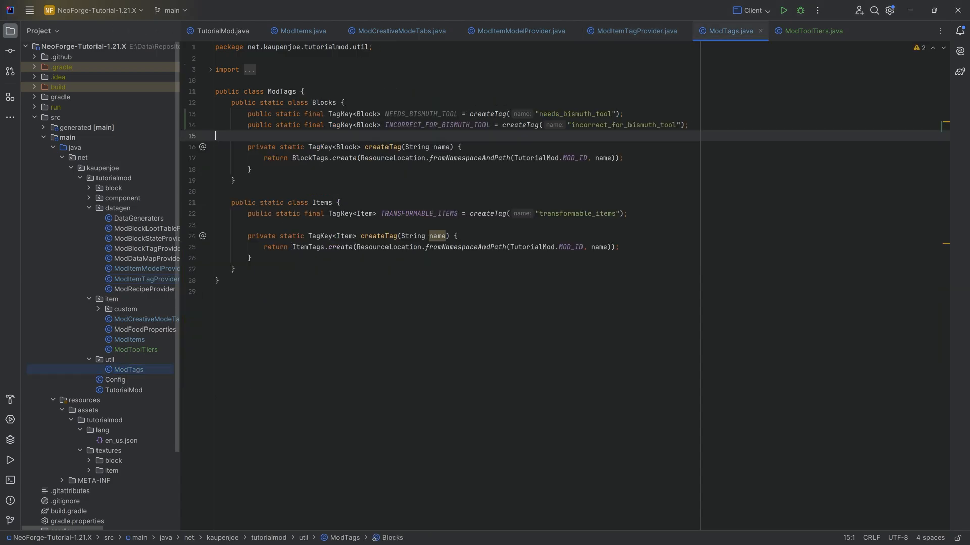
Step: In ModBlockTagProvider, make NEEDS_BISMUTH_TOOL include BlockTags.NEEDS_IRON_TOOL via addTag
{"action": "double_click", "coordinate": [420, 115]}
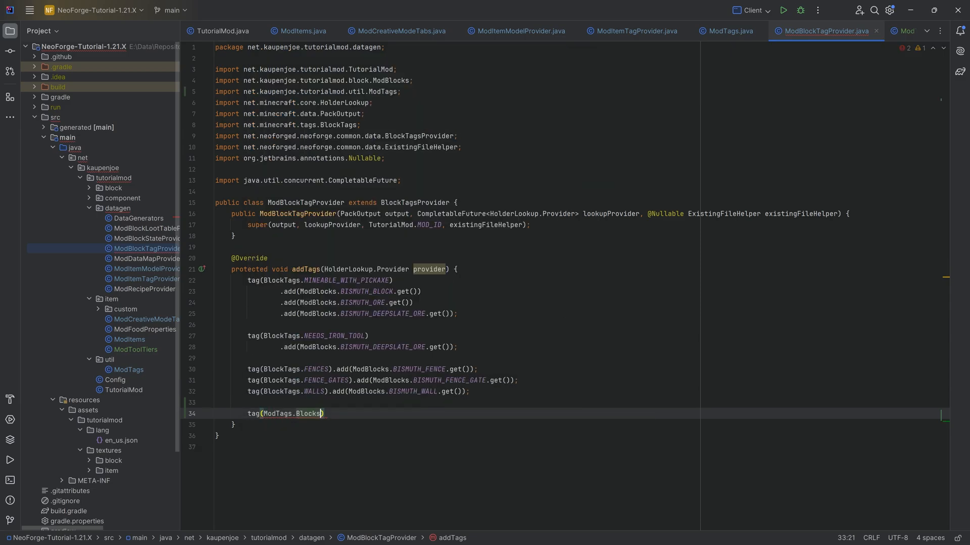
{"action": "type", "text": ".NEEDS_BISMUTH_TOOL"}
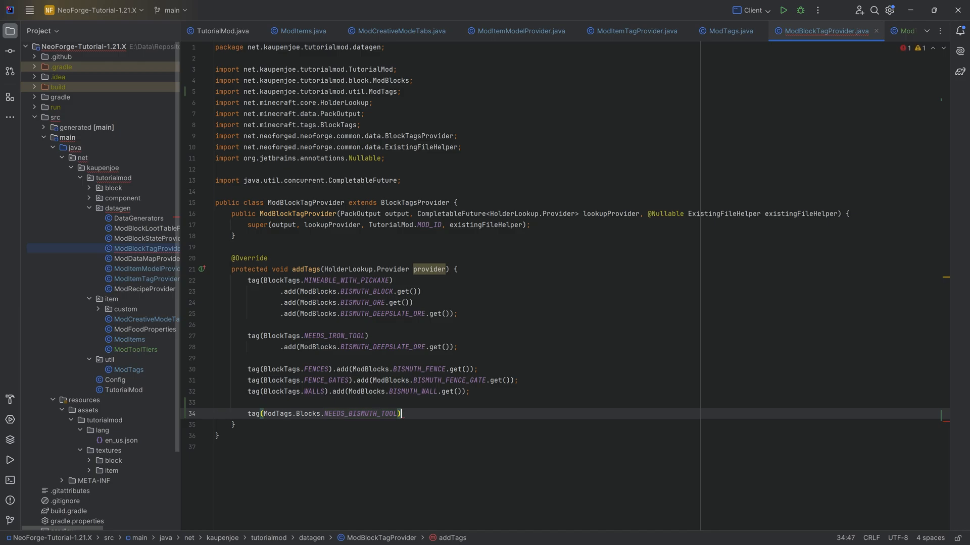
{"action": "type", "text": ".addTag("}
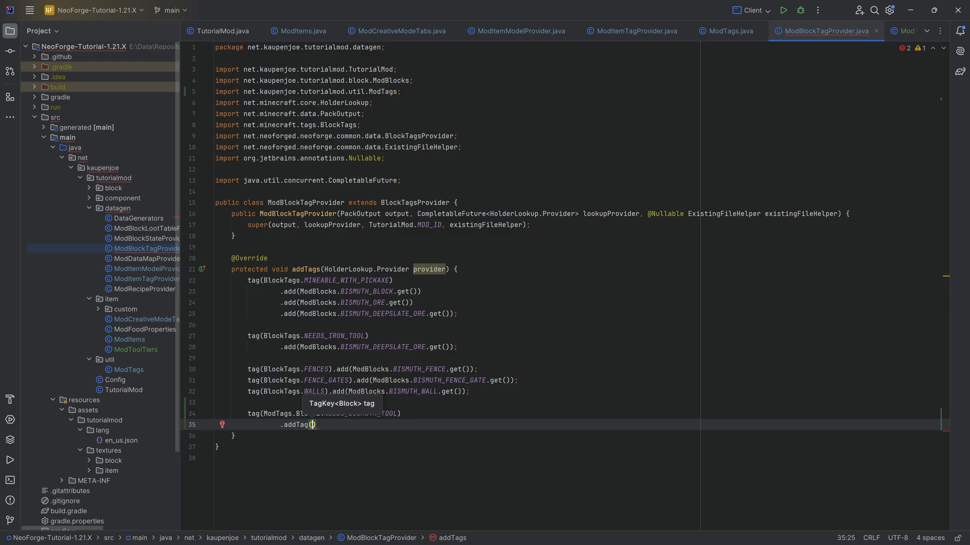
{"action": "type", "text": "BlockTags.NEEDS_IRON_TOOL"}
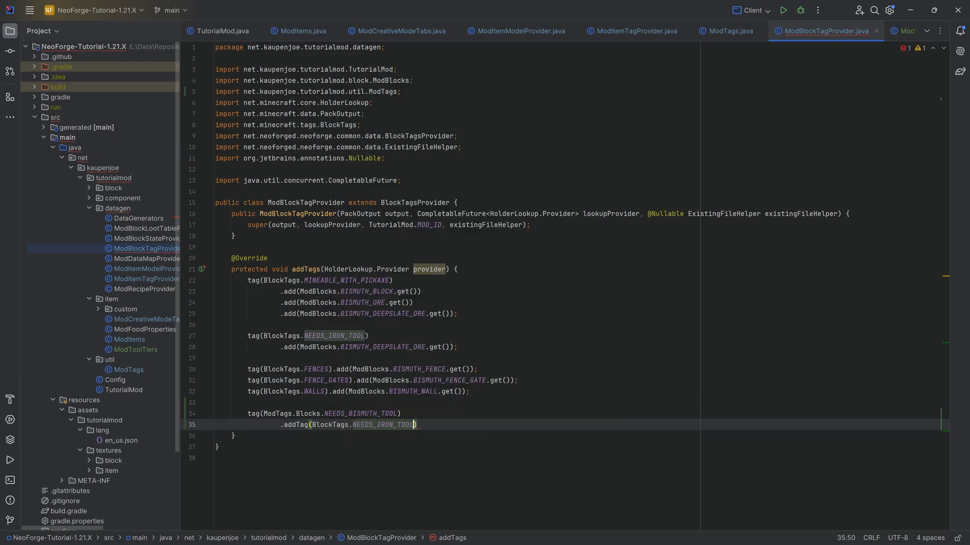
{"action": "key", "text": "Enter"}
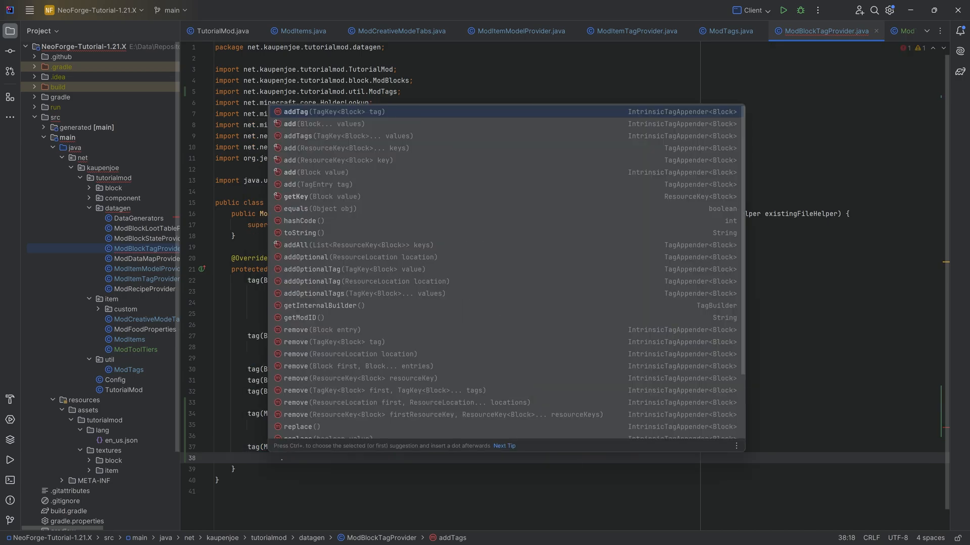
Step: Chain addTag(BlockTags.INCORRECT_FOR_IRON_TOOL).remove(ModTags.Blocks.NEEDS_BISMUTH_TOOL) onto INCORRECT_FOR_BISMUTH_TOOL
{"action": "key", "text": "Escape"}
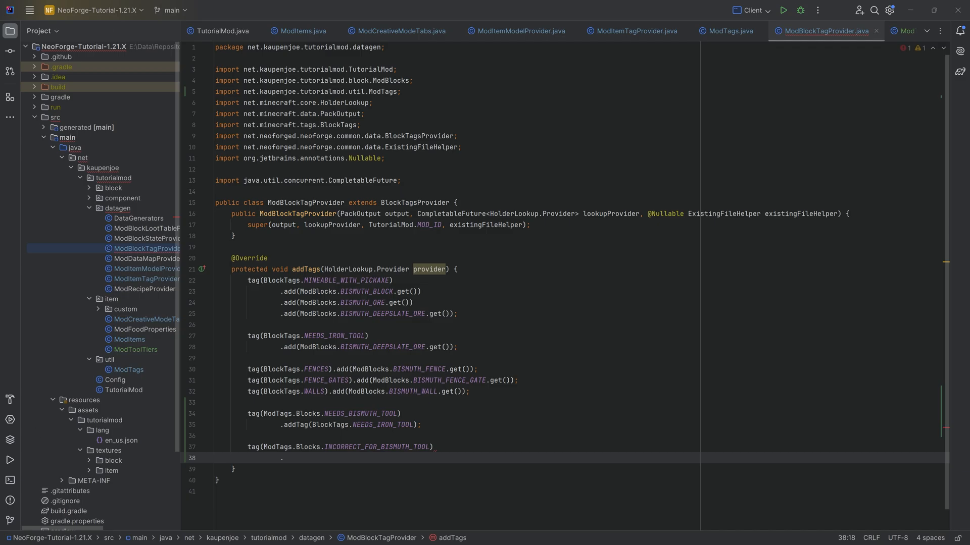
{"action": "type", "text": "add("}
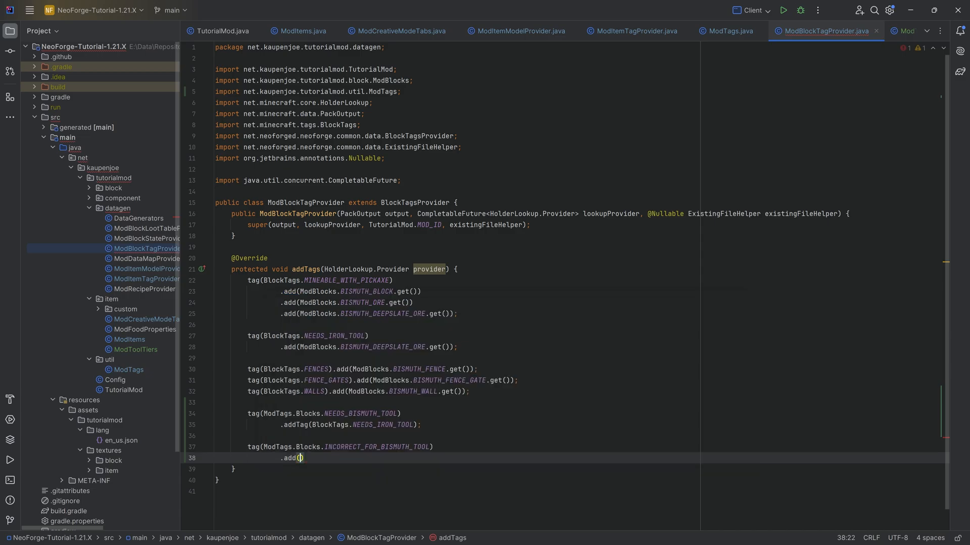
{"action": "left_click", "coordinate": [299, 458]}
{"action": "type", "text": "Tag"}
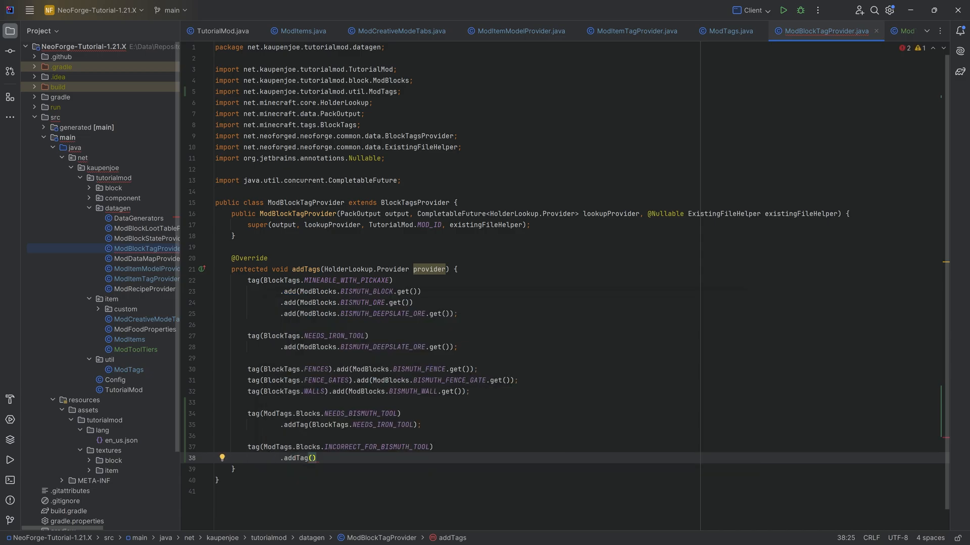
{"action": "type", "text": "BlockTags.DIA"}
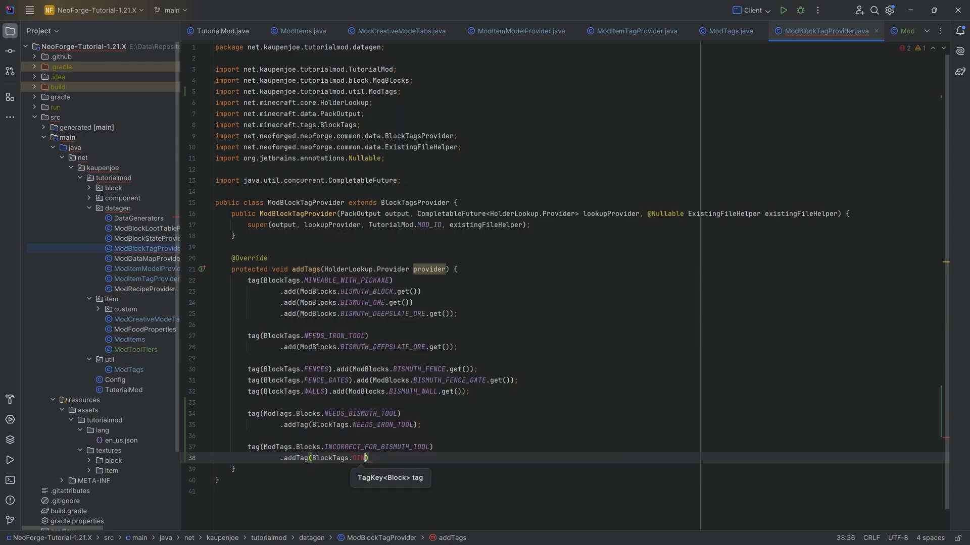
{"action": "type", "text": "CORRECT_FOR_IRON_TOOL"}
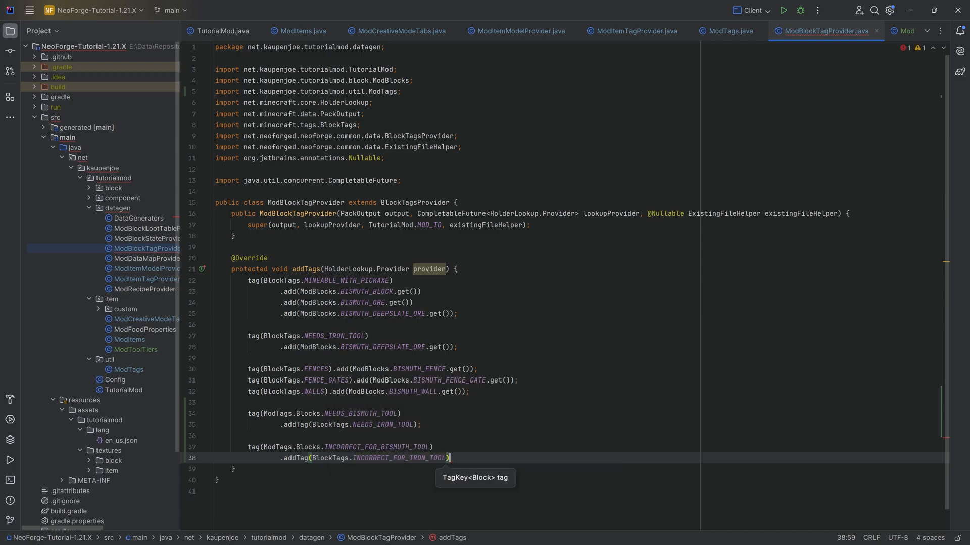
{"action": "type", "text": ".remove(ModTags.Blocks.NEEDS_BISMUTH_TOOL);"}
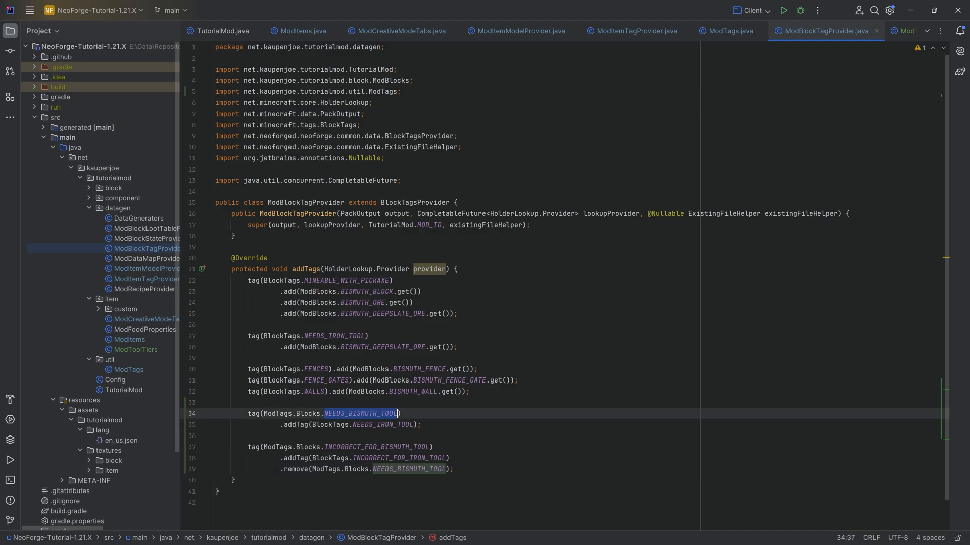
{"action": "left_click", "coordinate": [359, 424]}
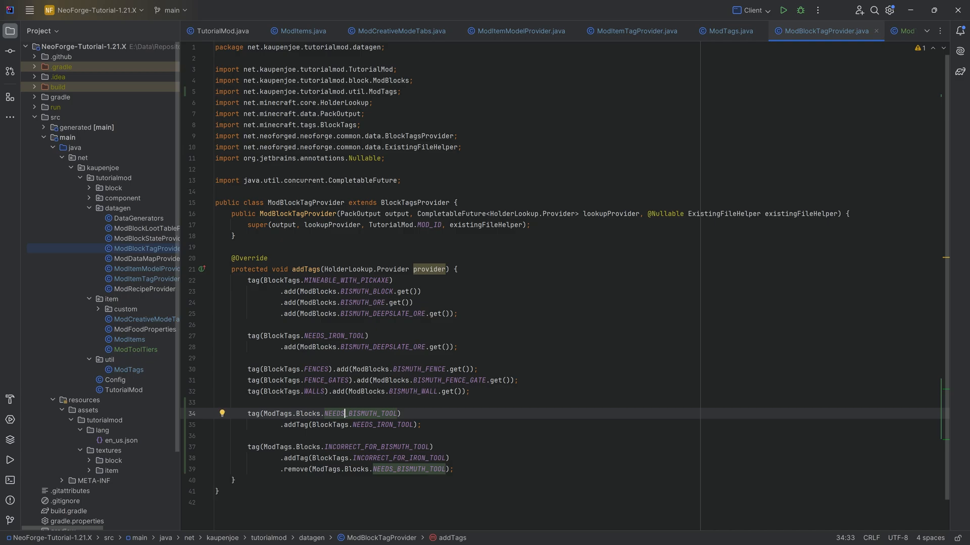
{"action": "double_click", "coordinate": [360, 414]}
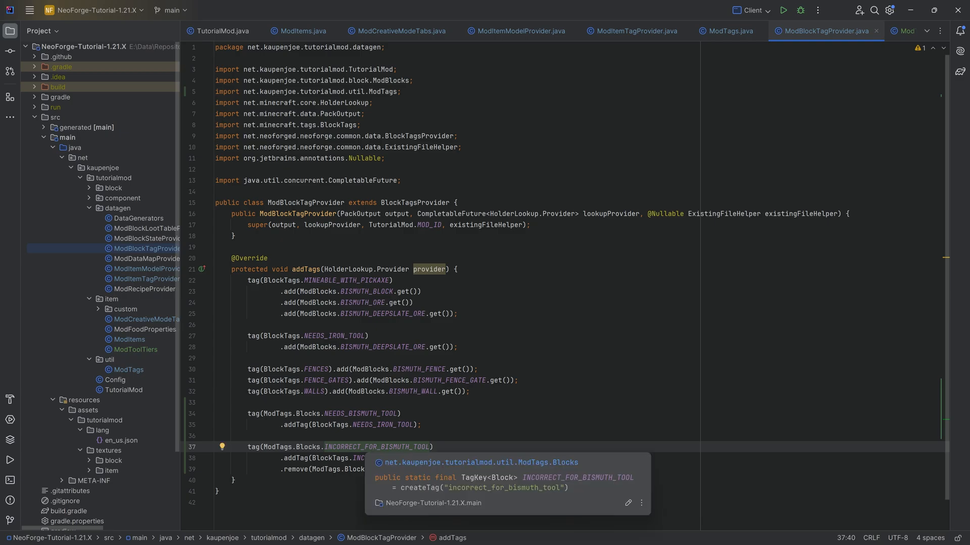
Step: View vanilla BlockTags' INCORRECT_FOR_* entries, pointing out the stone and netherite tiers
{"action": "left_click", "coordinate": [630, 31]}
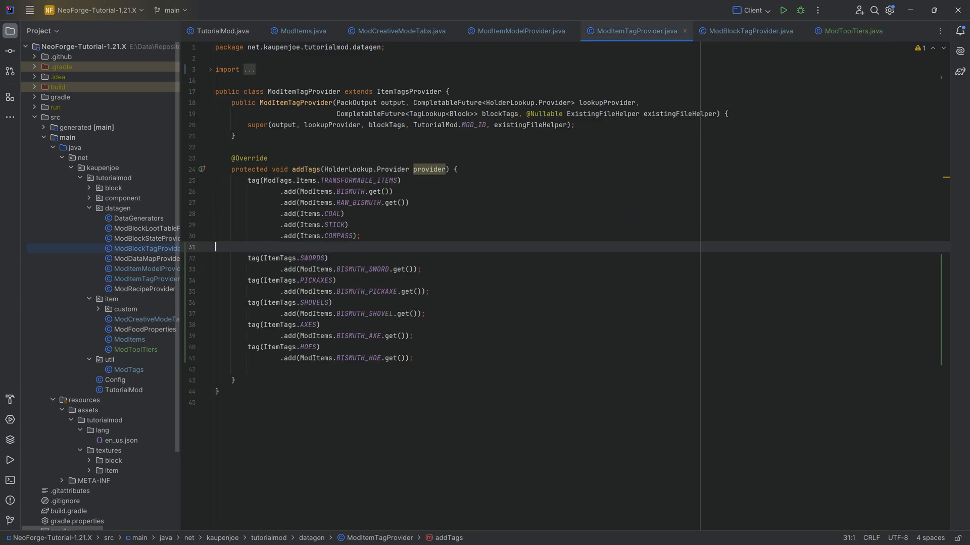
{"action": "left_click", "coordinate": [746, 31]}
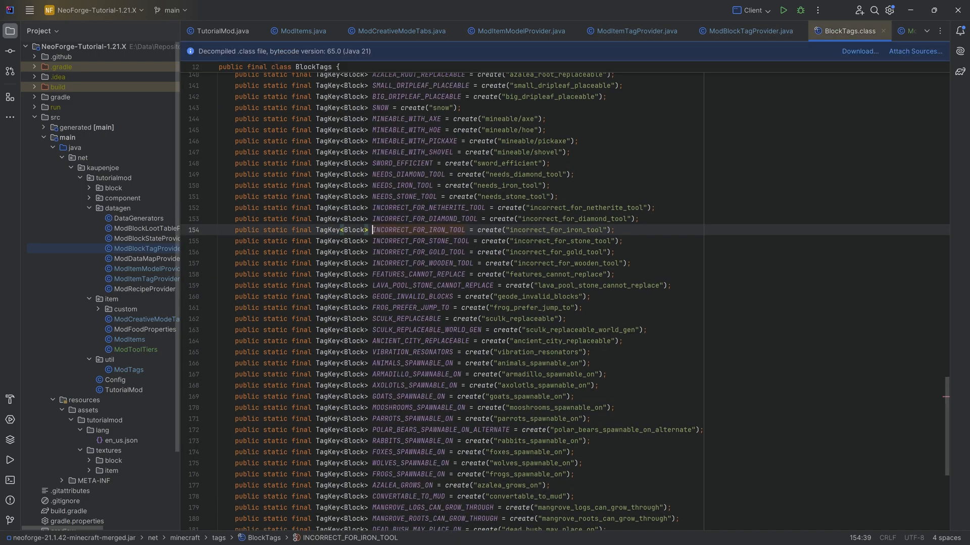
{"action": "left_click", "coordinate": [616, 252]}
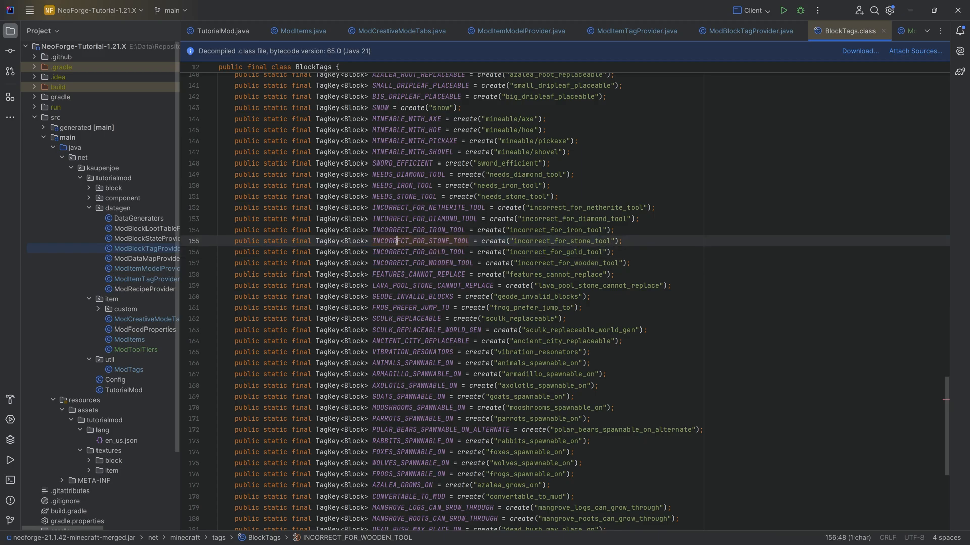
{"action": "left_click", "coordinate": [433, 207]}
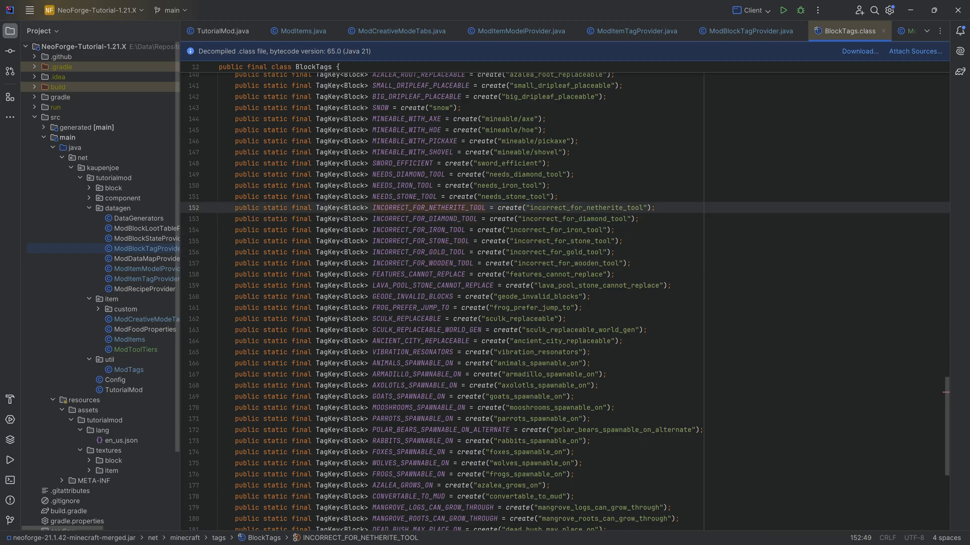
{"action": "mouse_move", "coordinate": [846, 39]}
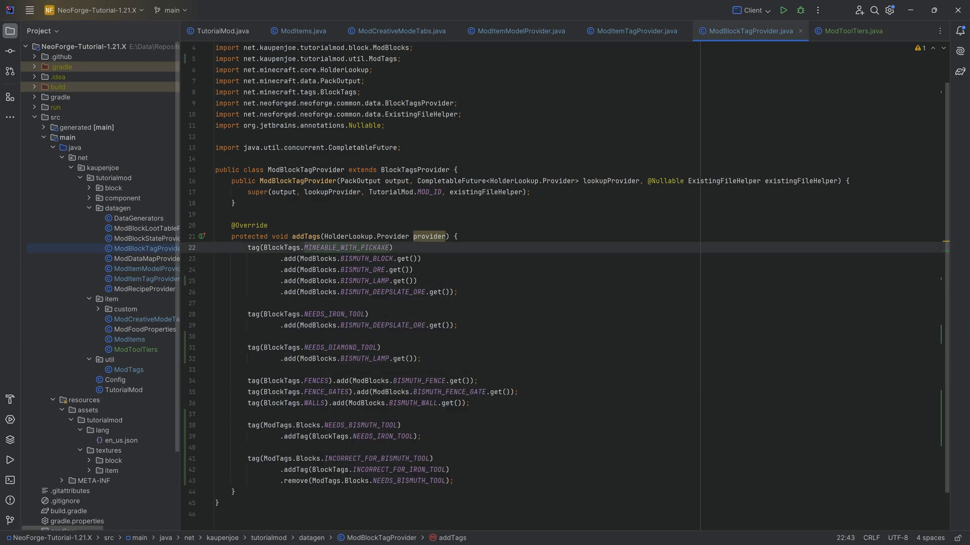
Step: Add ModBlocks.BISMUTH_LAMP to the NEEDS_BISMUTH_TOOL chain and collapse the imports
{"action": "left_click", "coordinate": [353, 358]}
{"action": "type", "text": ".add(ModBlocks.BISMUTH_LAMP.get())"}
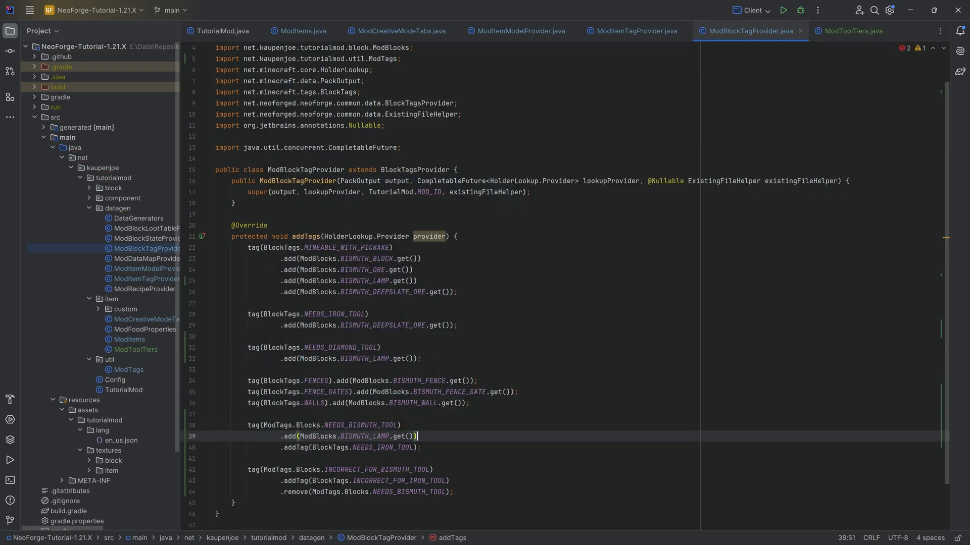
{"action": "double_click", "coordinate": [361, 427]}
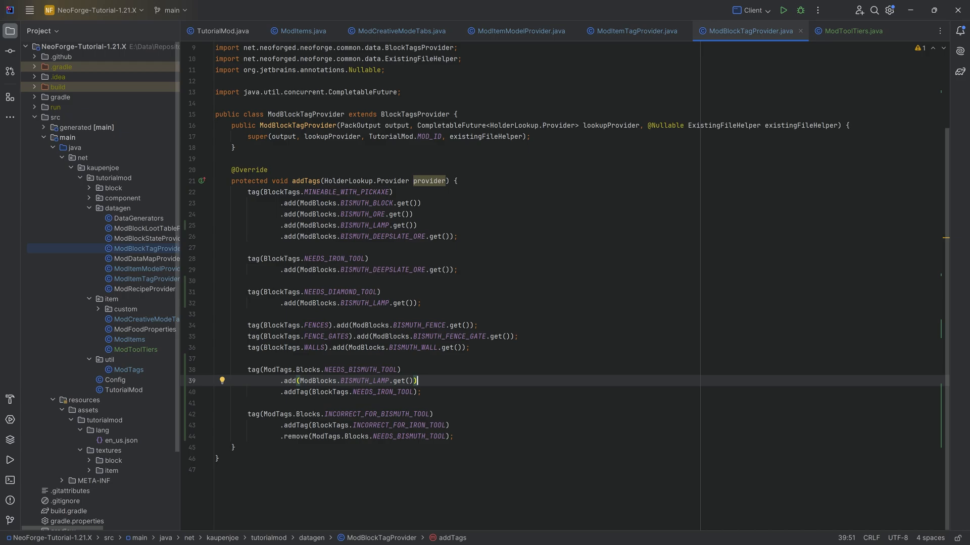
{"action": "left_click", "coordinate": [211, 70]}
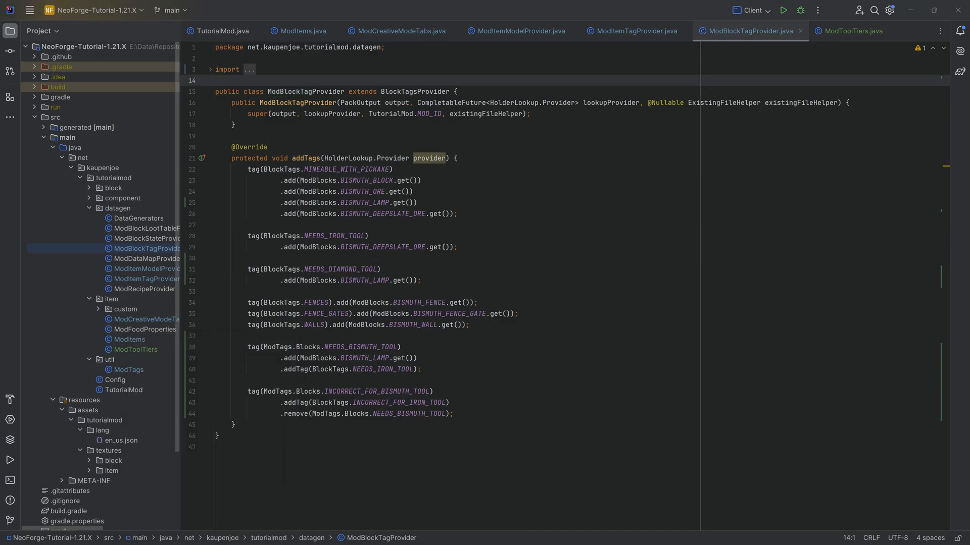
Step: Select the Data run configuration and run data generation
{"action": "left_click", "coordinate": [121, 440]}
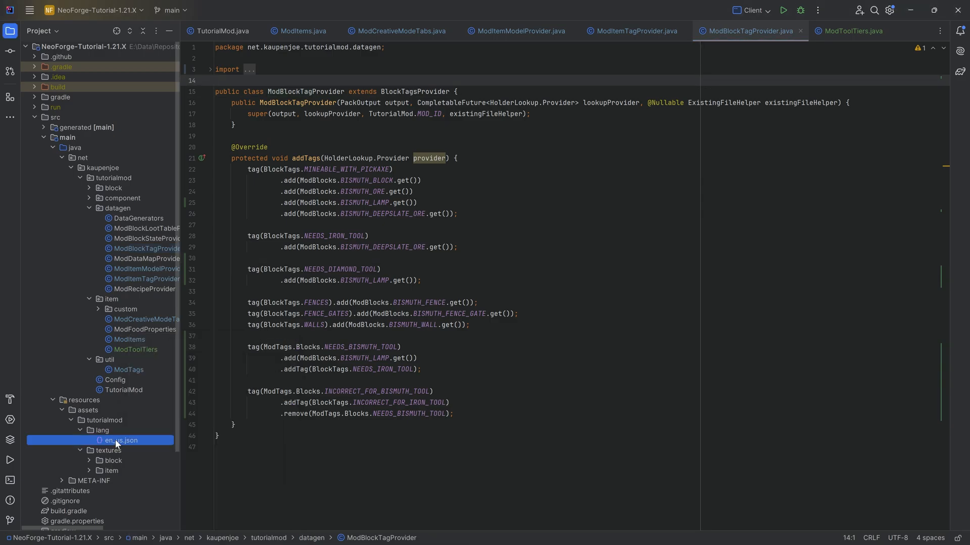
{"action": "left_click", "coordinate": [115, 442]}
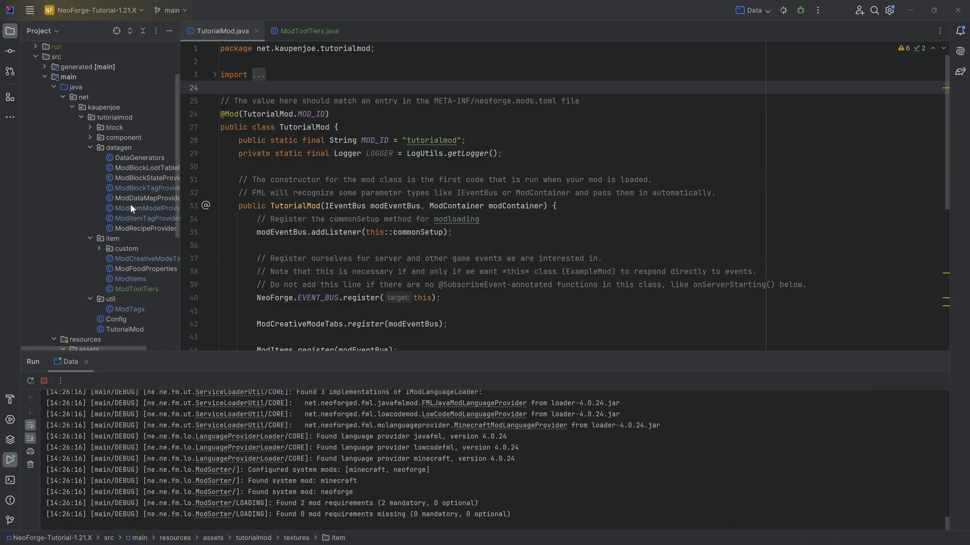
Step: Run the Client configuration to launch Minecraft with the mod
{"action": "left_click", "coordinate": [151, 208]}
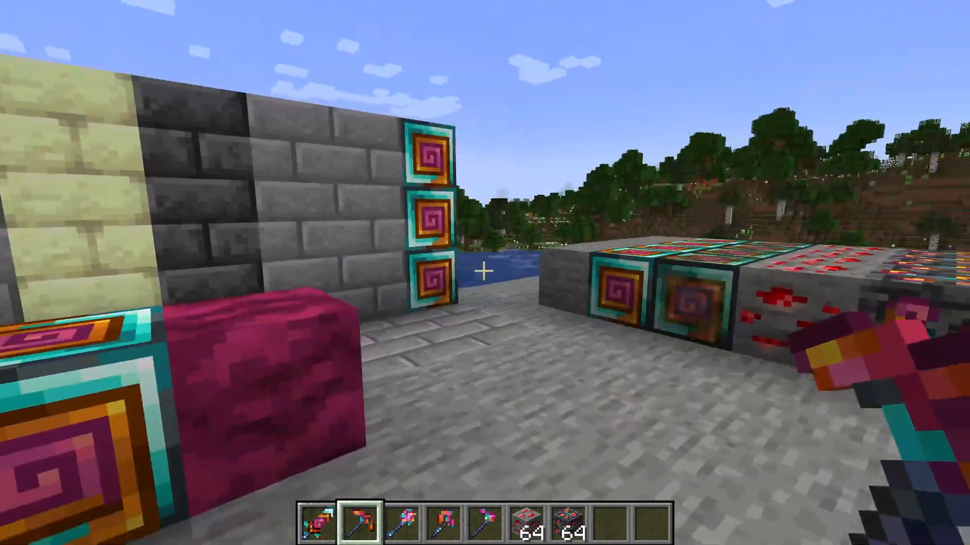
Step: Check the bismuth tools in the inventory and mine stone blocks with the bismuth pickaxe
{"action": "key", "text": "e"}
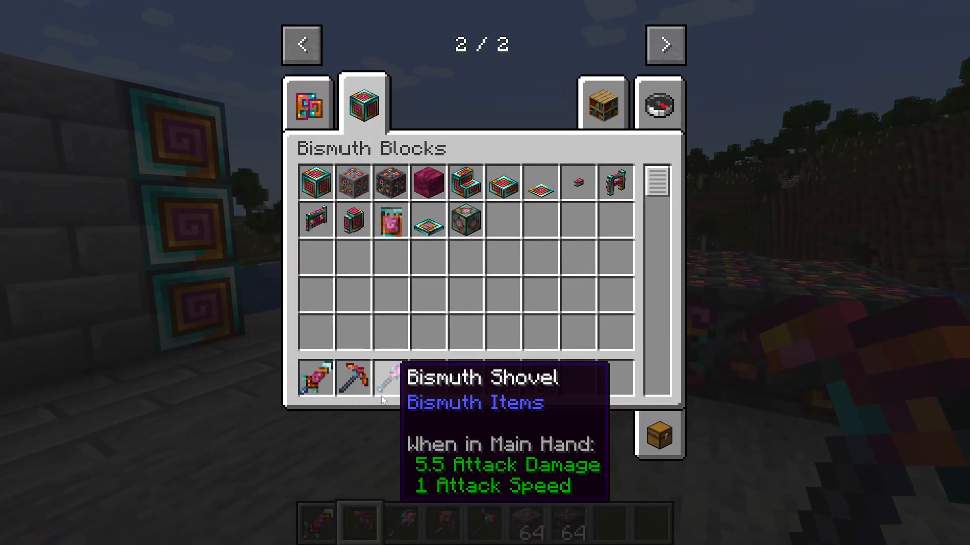
{"action": "key", "text": "Escape"}
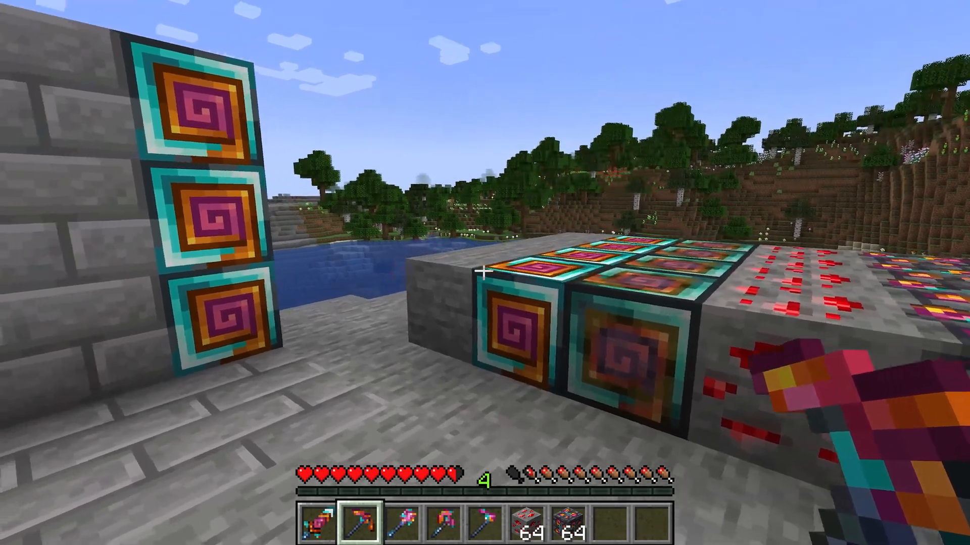
{"action": "left_click", "coordinate": [484, 273]}
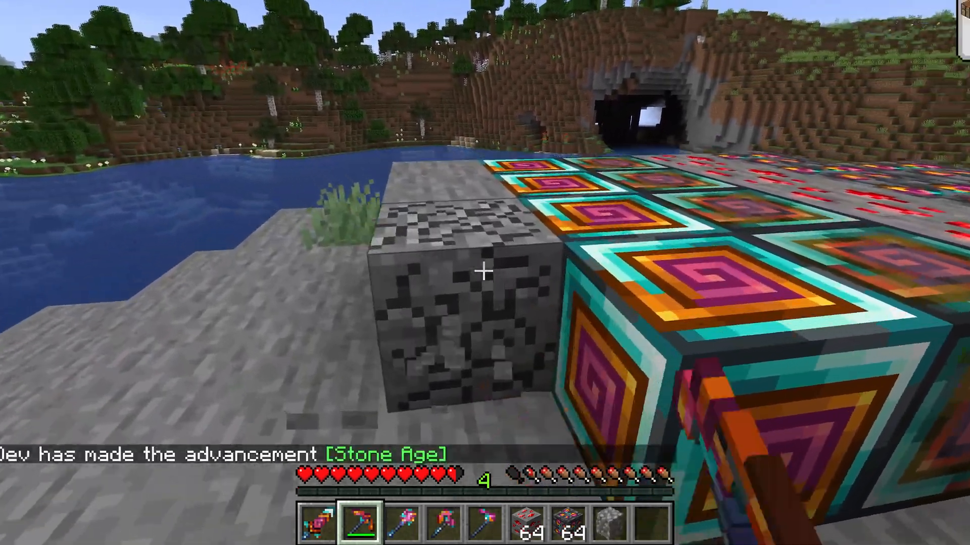
{"action": "left_click", "coordinate": [482, 272]}
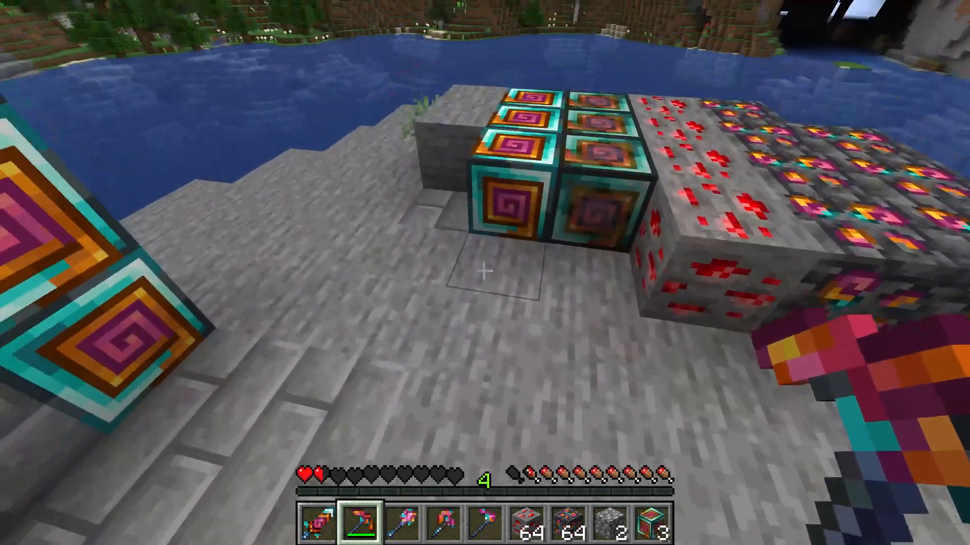
{"action": "mouse_move", "coordinate": [485, 272]}
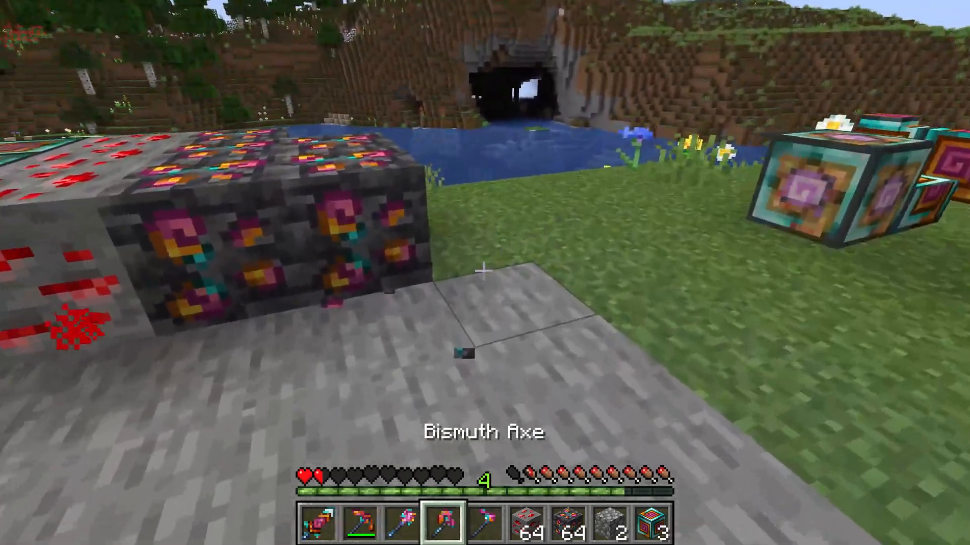
{"action": "mouse_move", "coordinate": [485, 272]}
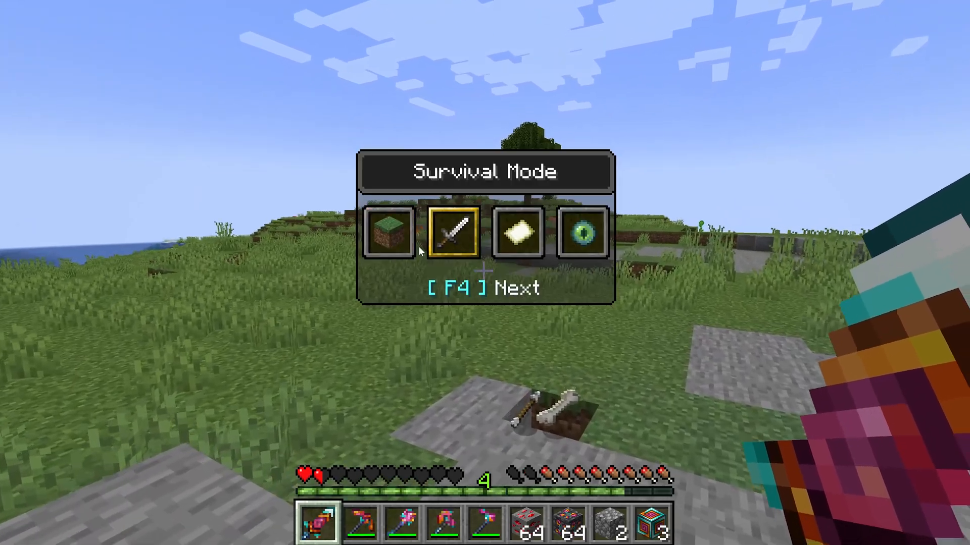
Step: Switch the game mode to survival and equip the bismuth shovel
{"action": "key", "text": "F4"}
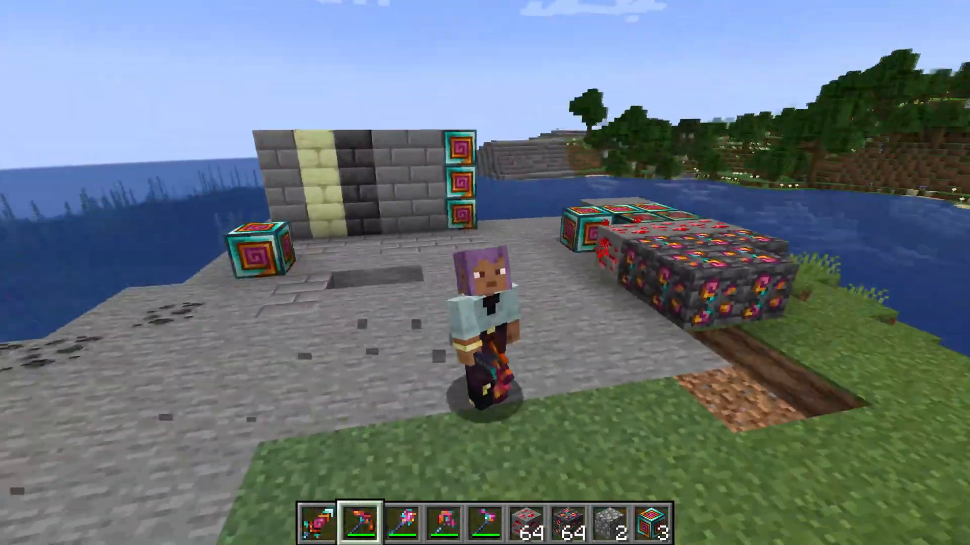
{"action": "key", "text": "3"}
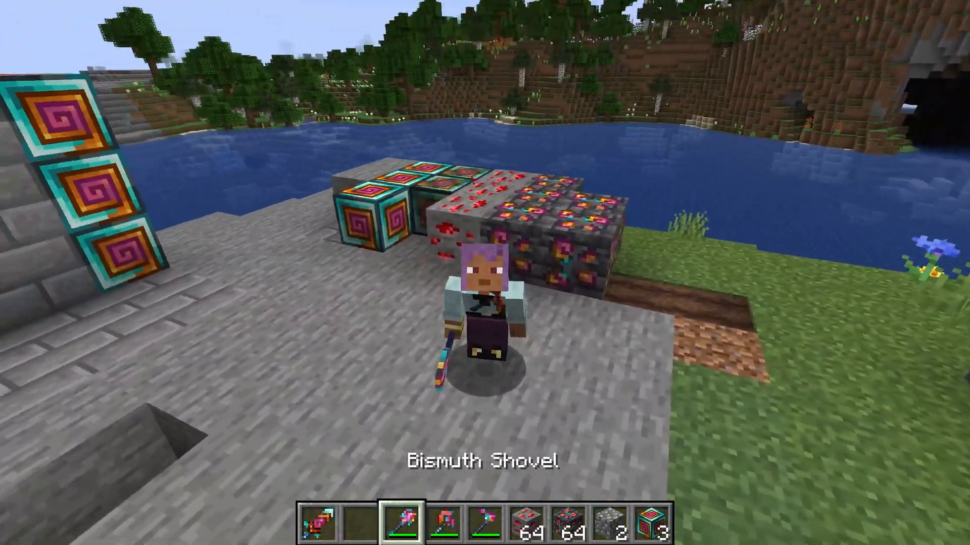